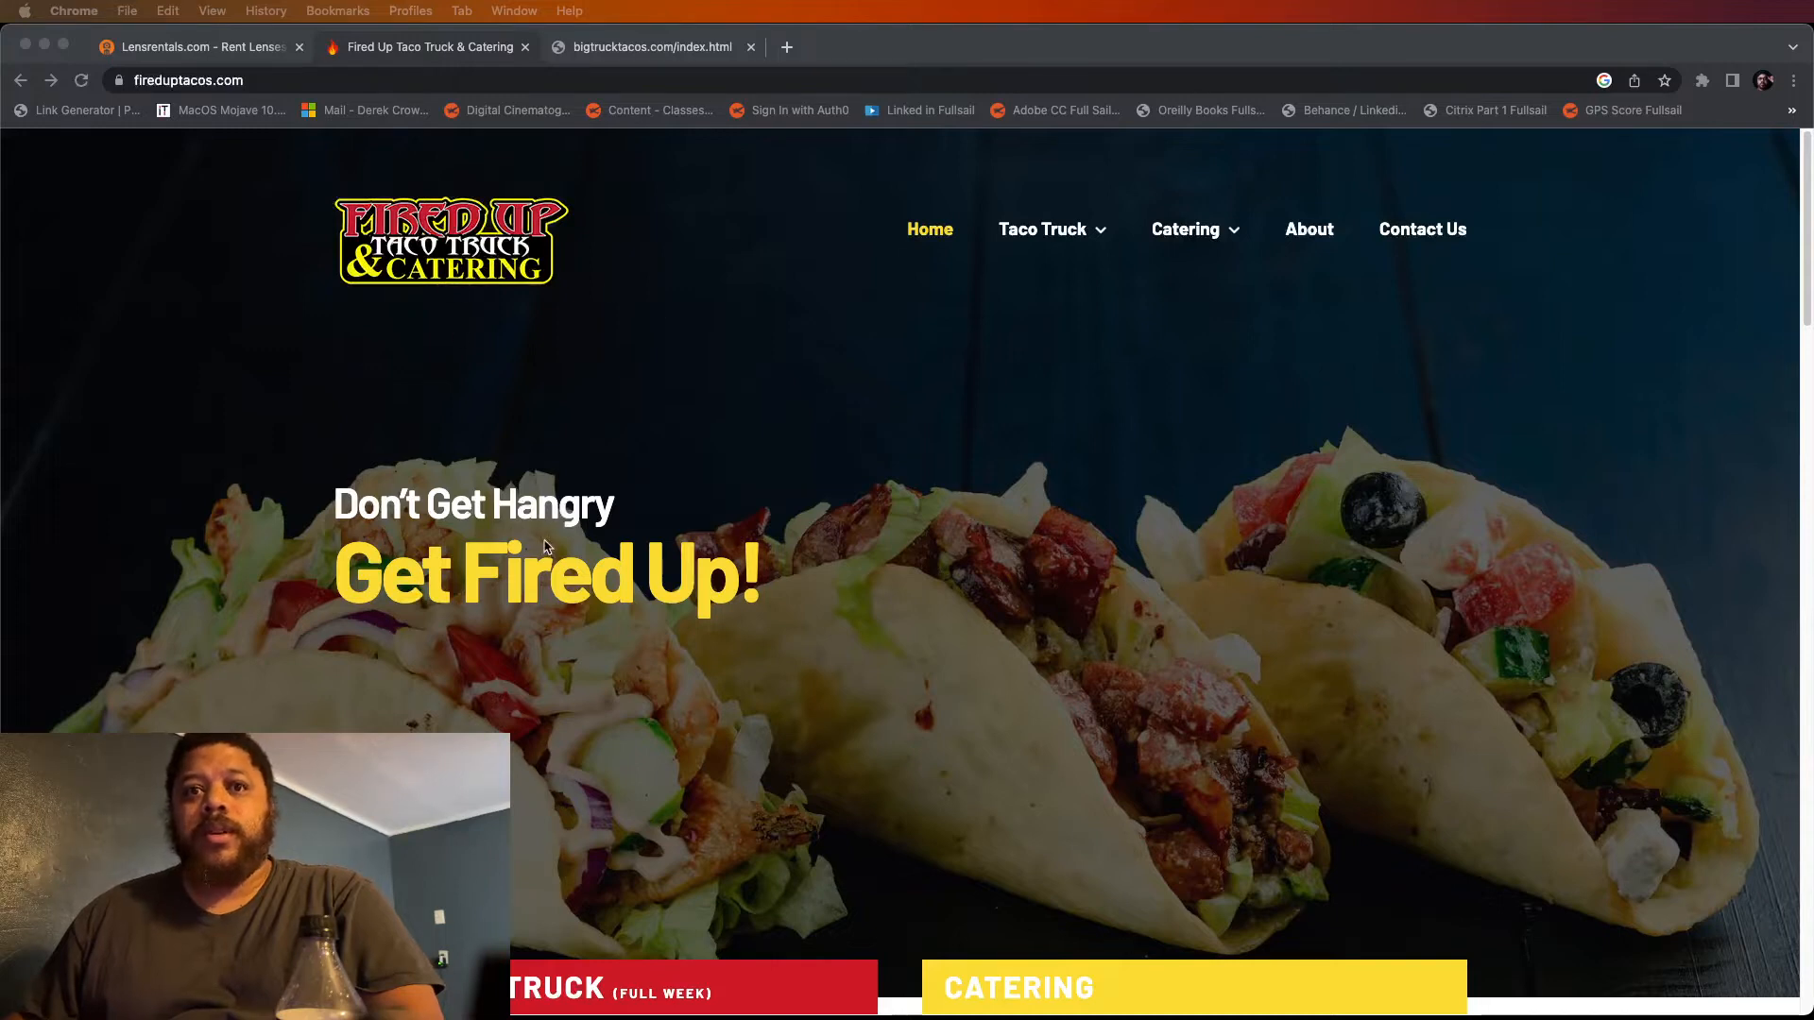
Scroll through the weekly truck schedule and catering options, then open the Pickup / Delivery catering page
scroll("down", 3)
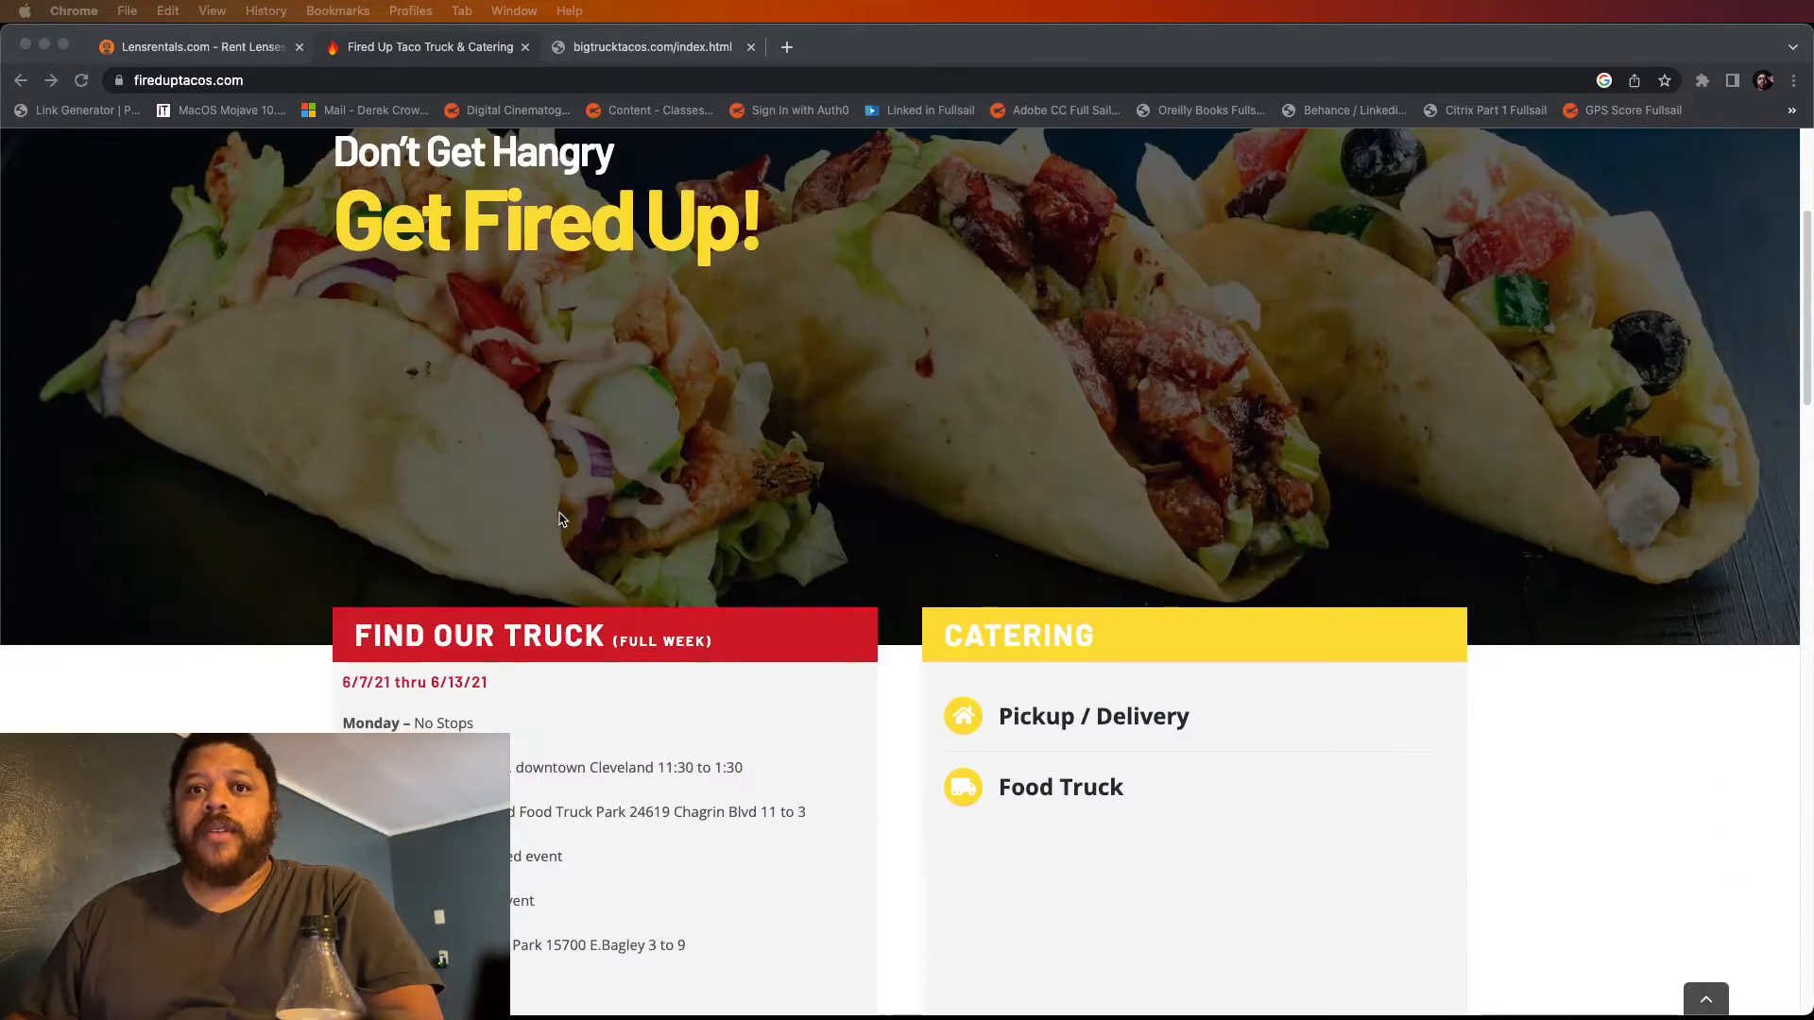
scroll("down", 3)
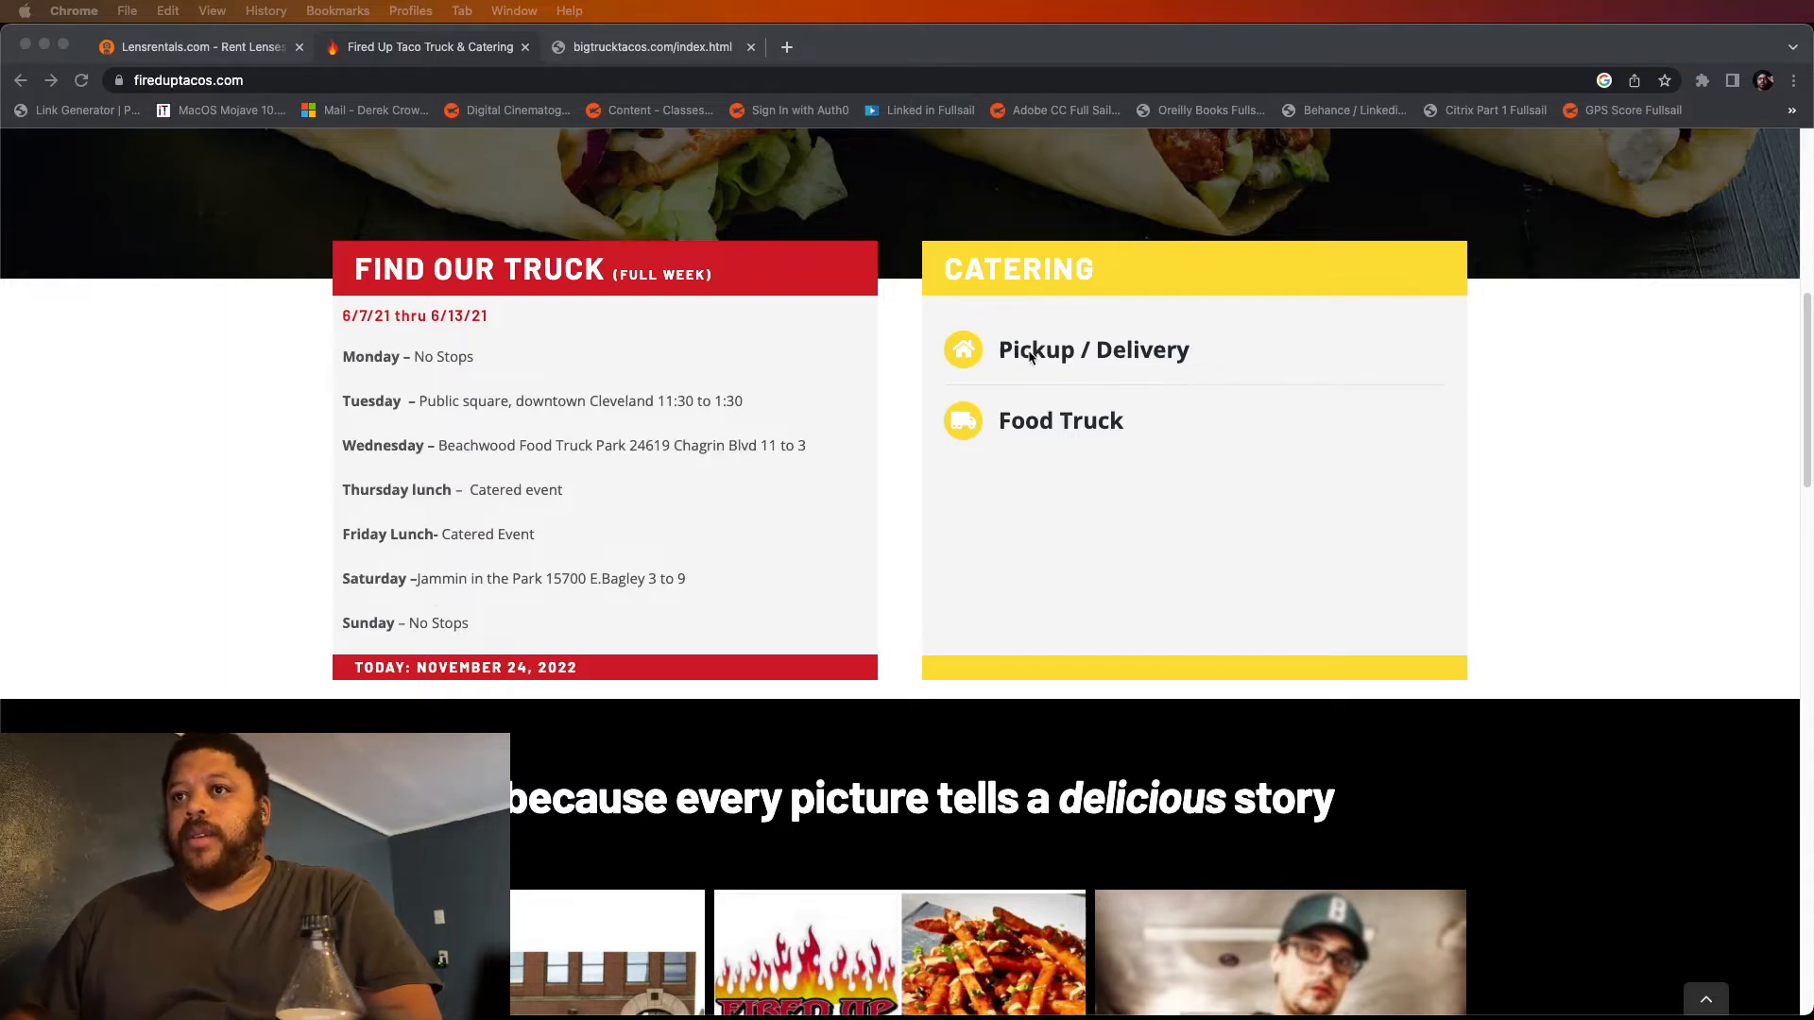
left_click(1092, 349)
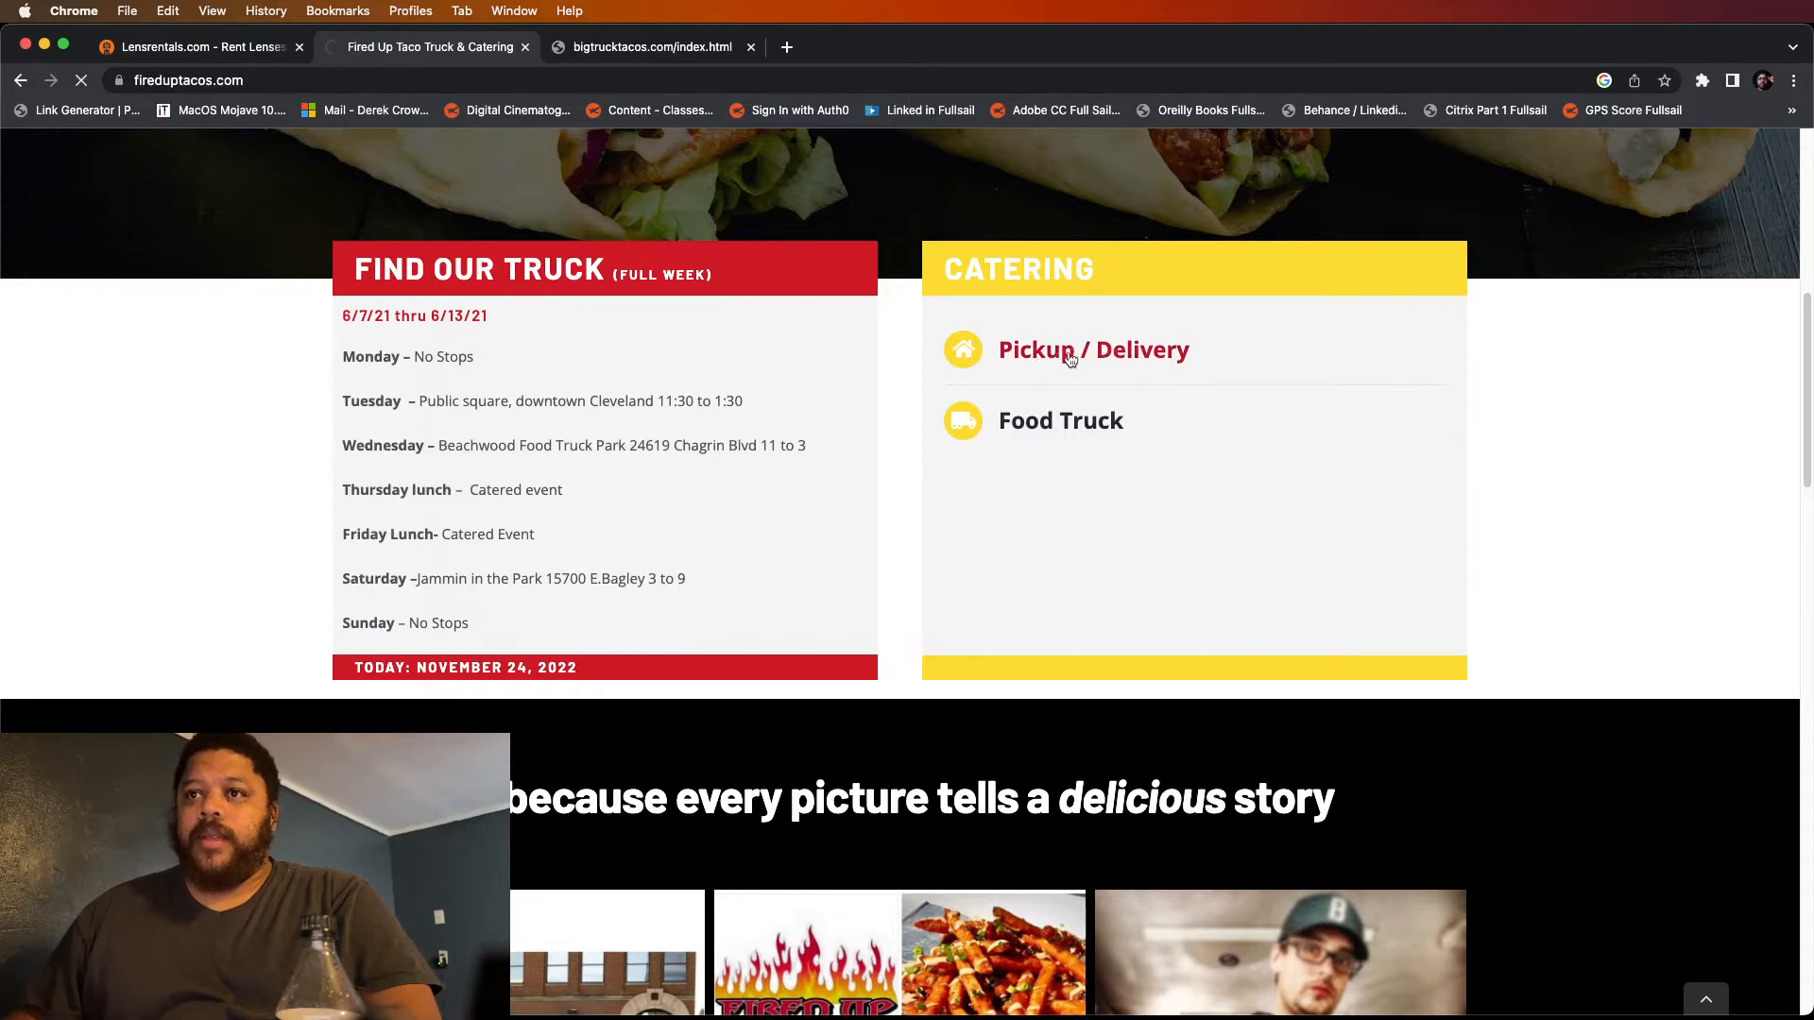
Browse the Pickup / Delivery catering menu down to its footer, then switch to bigtrucktacos.com
left_click(1092, 350)
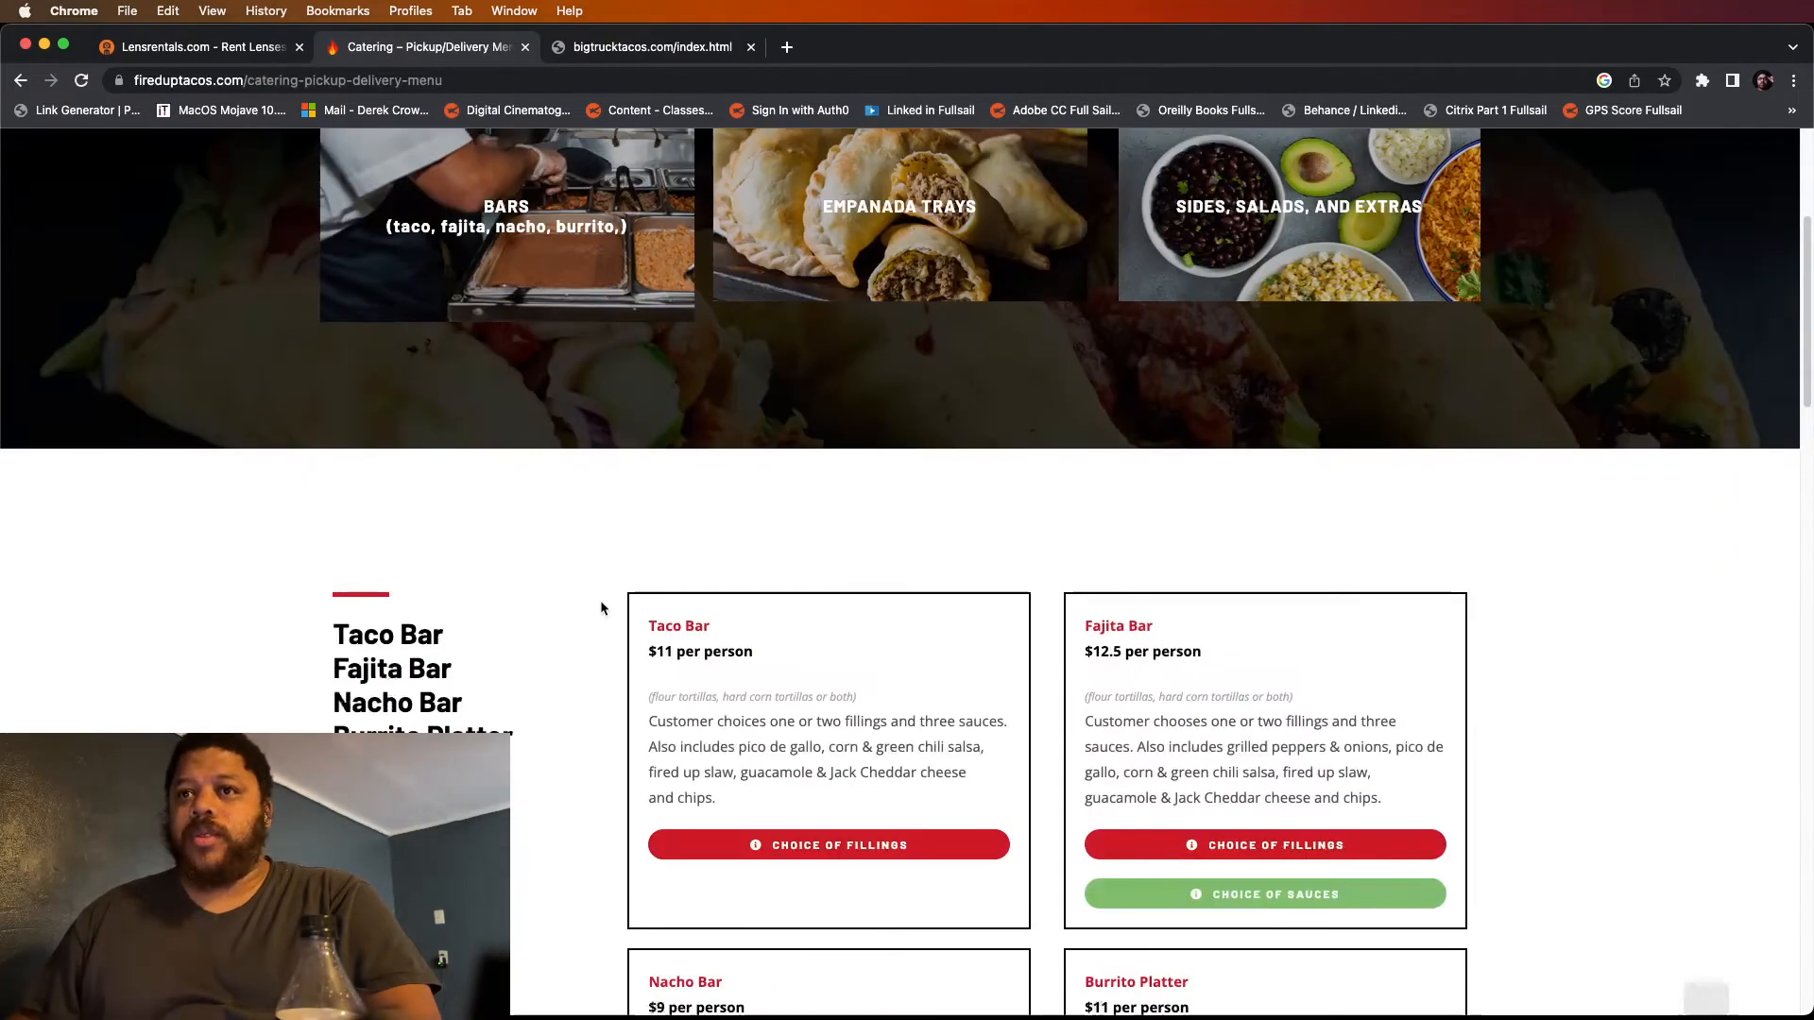
scroll("down", 3)
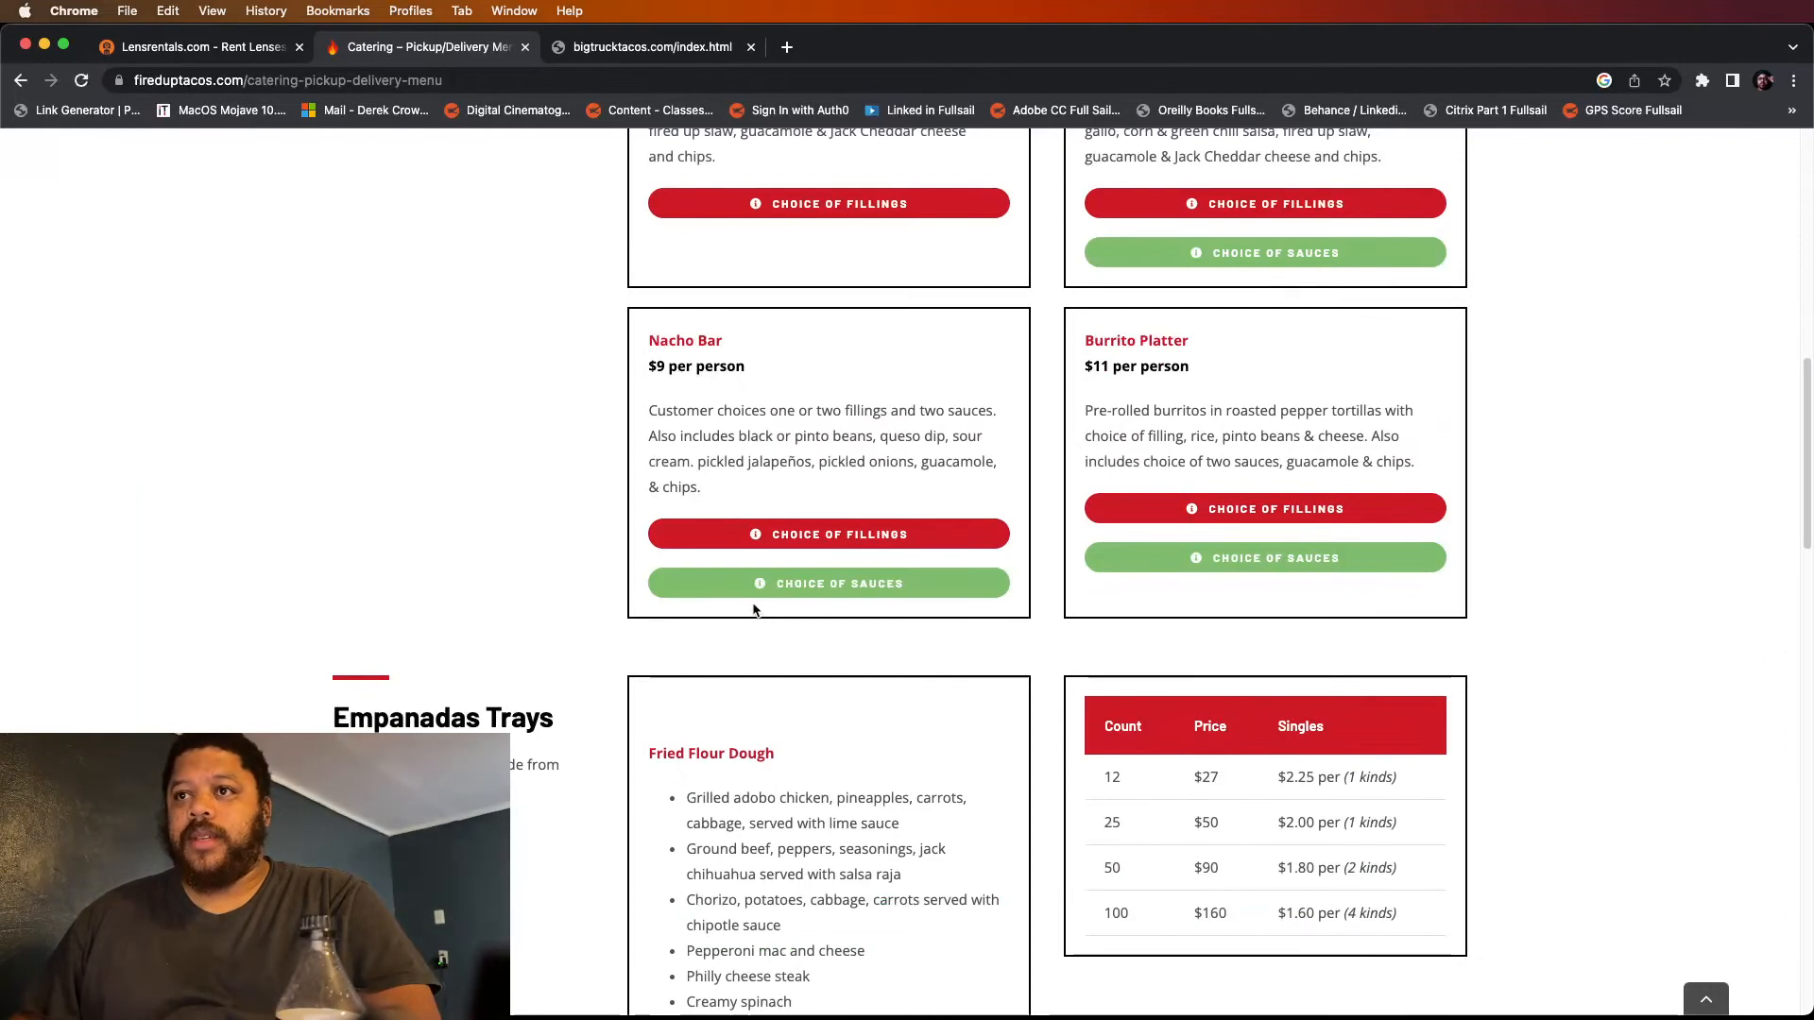
scroll("down", 3)
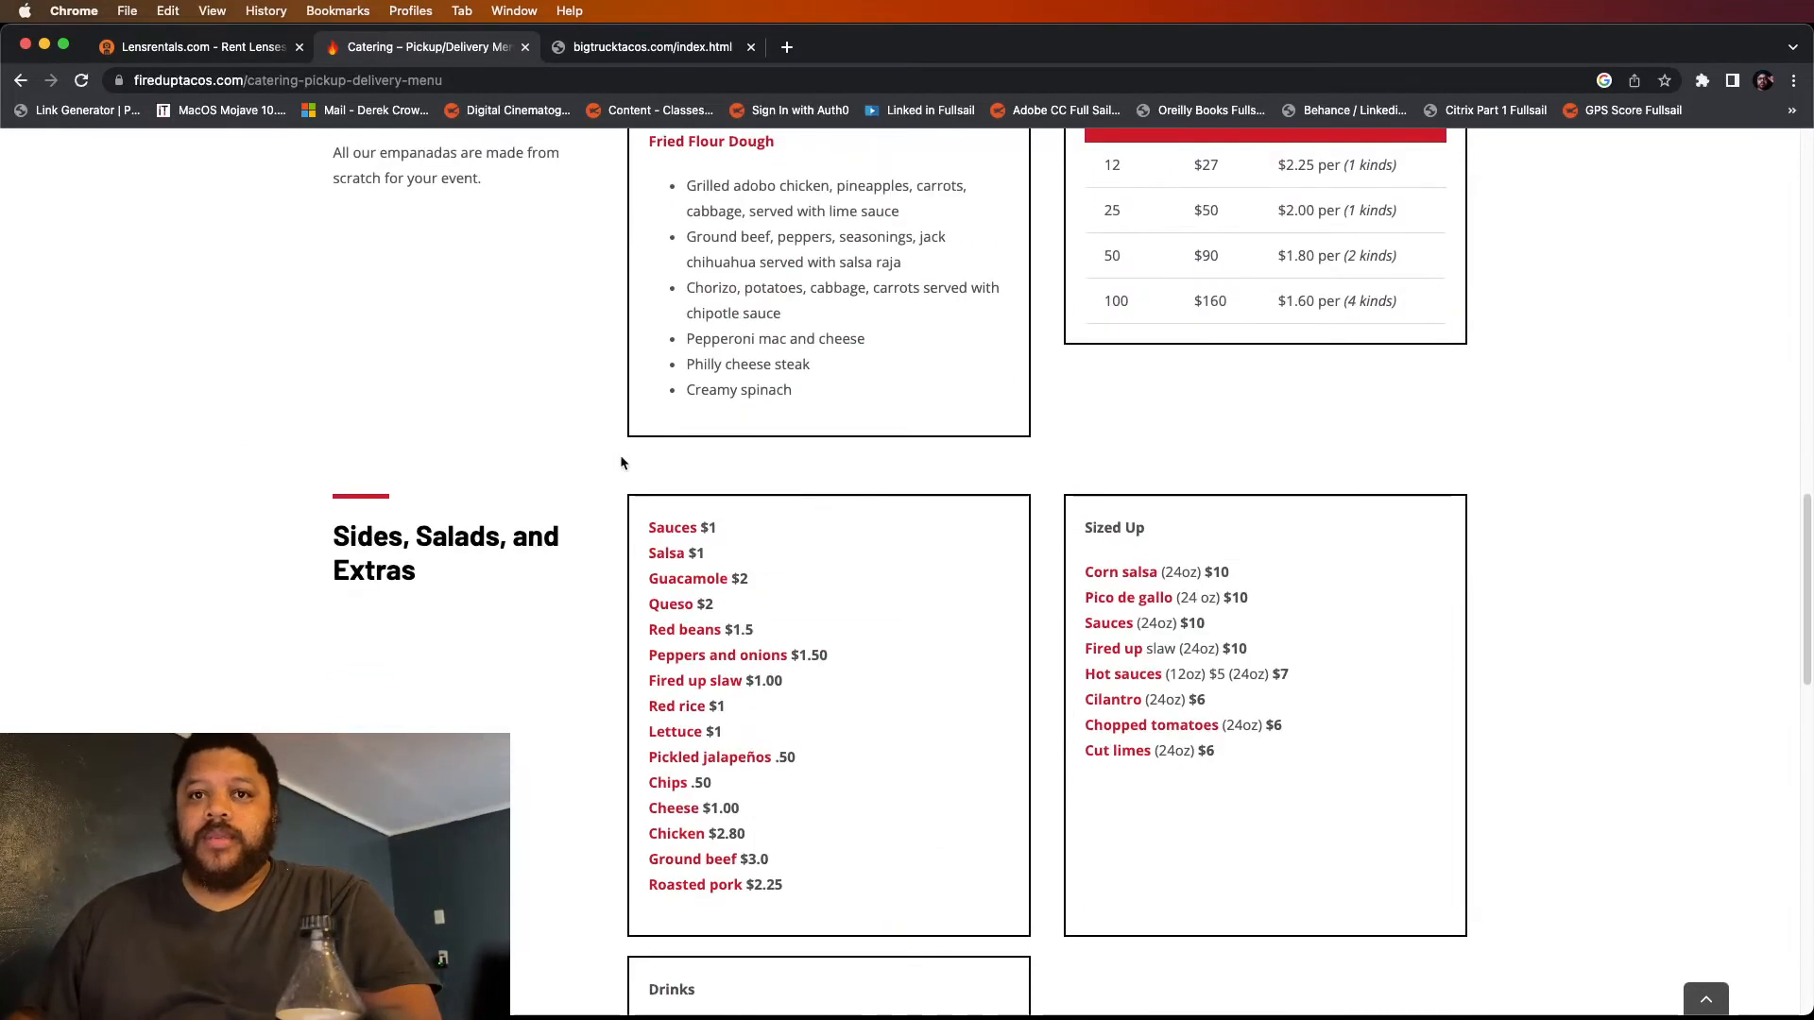
scroll("down", 3)
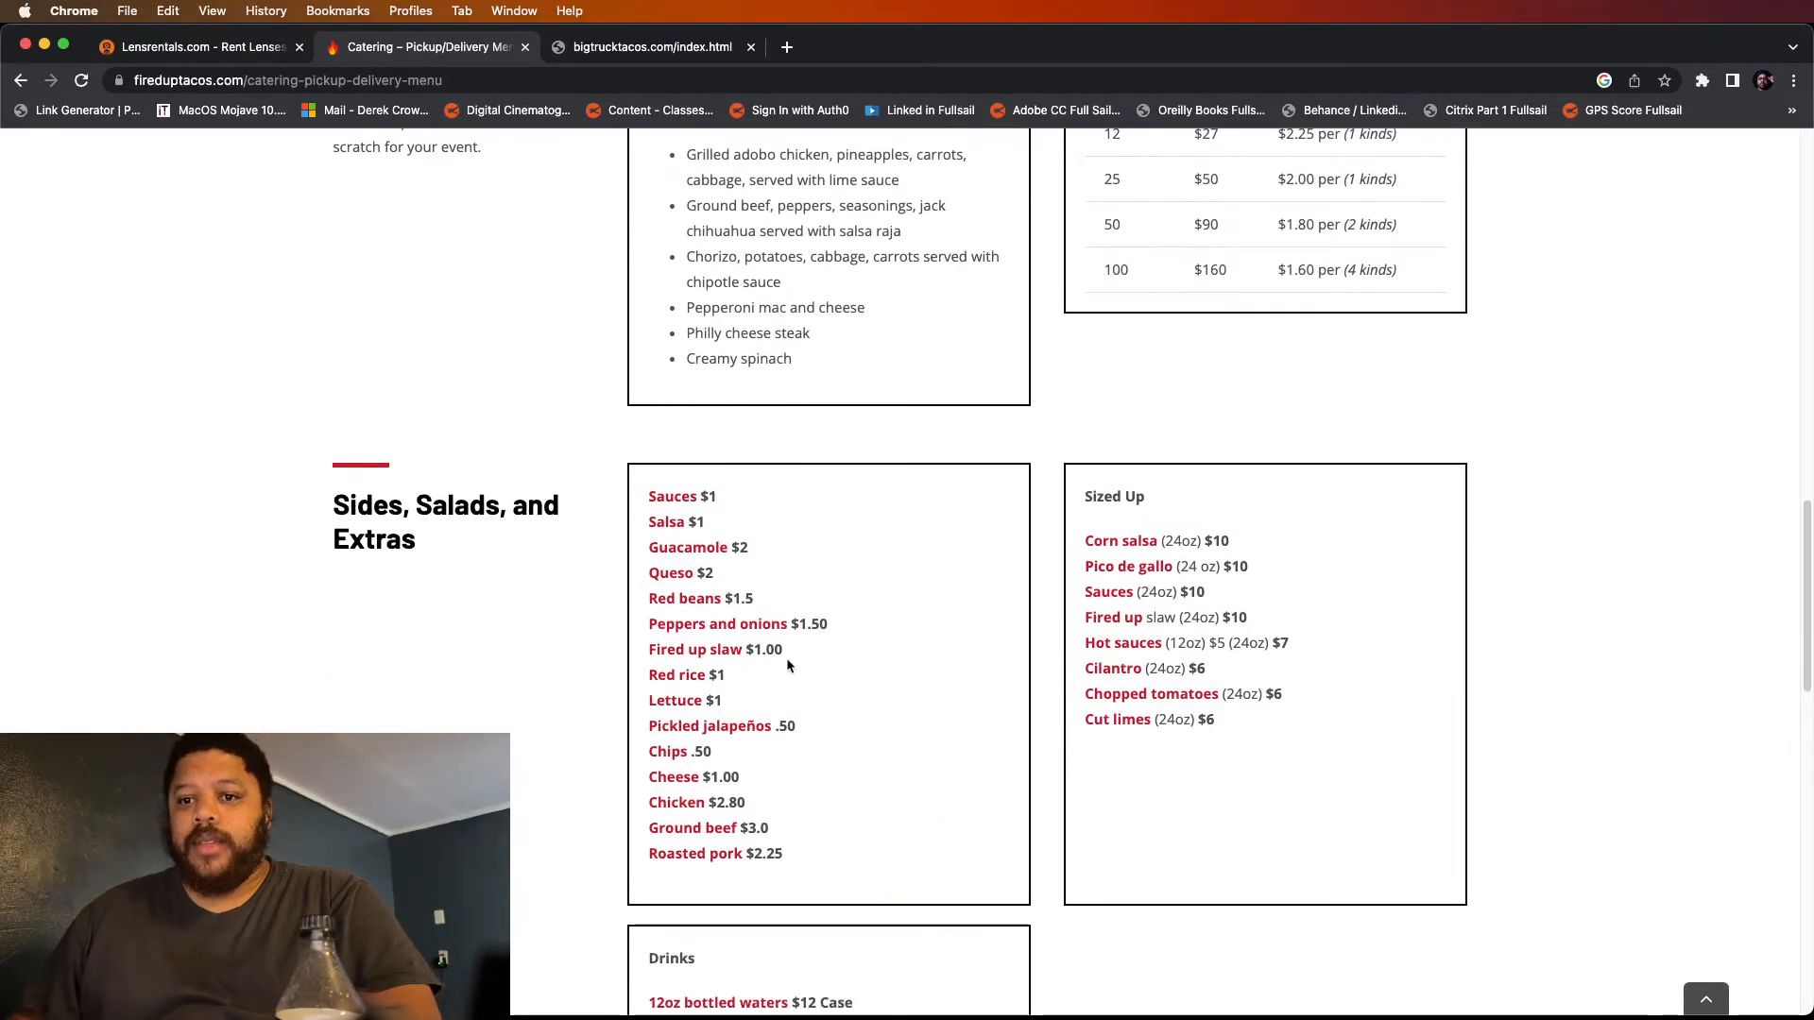
scroll("up", 3)
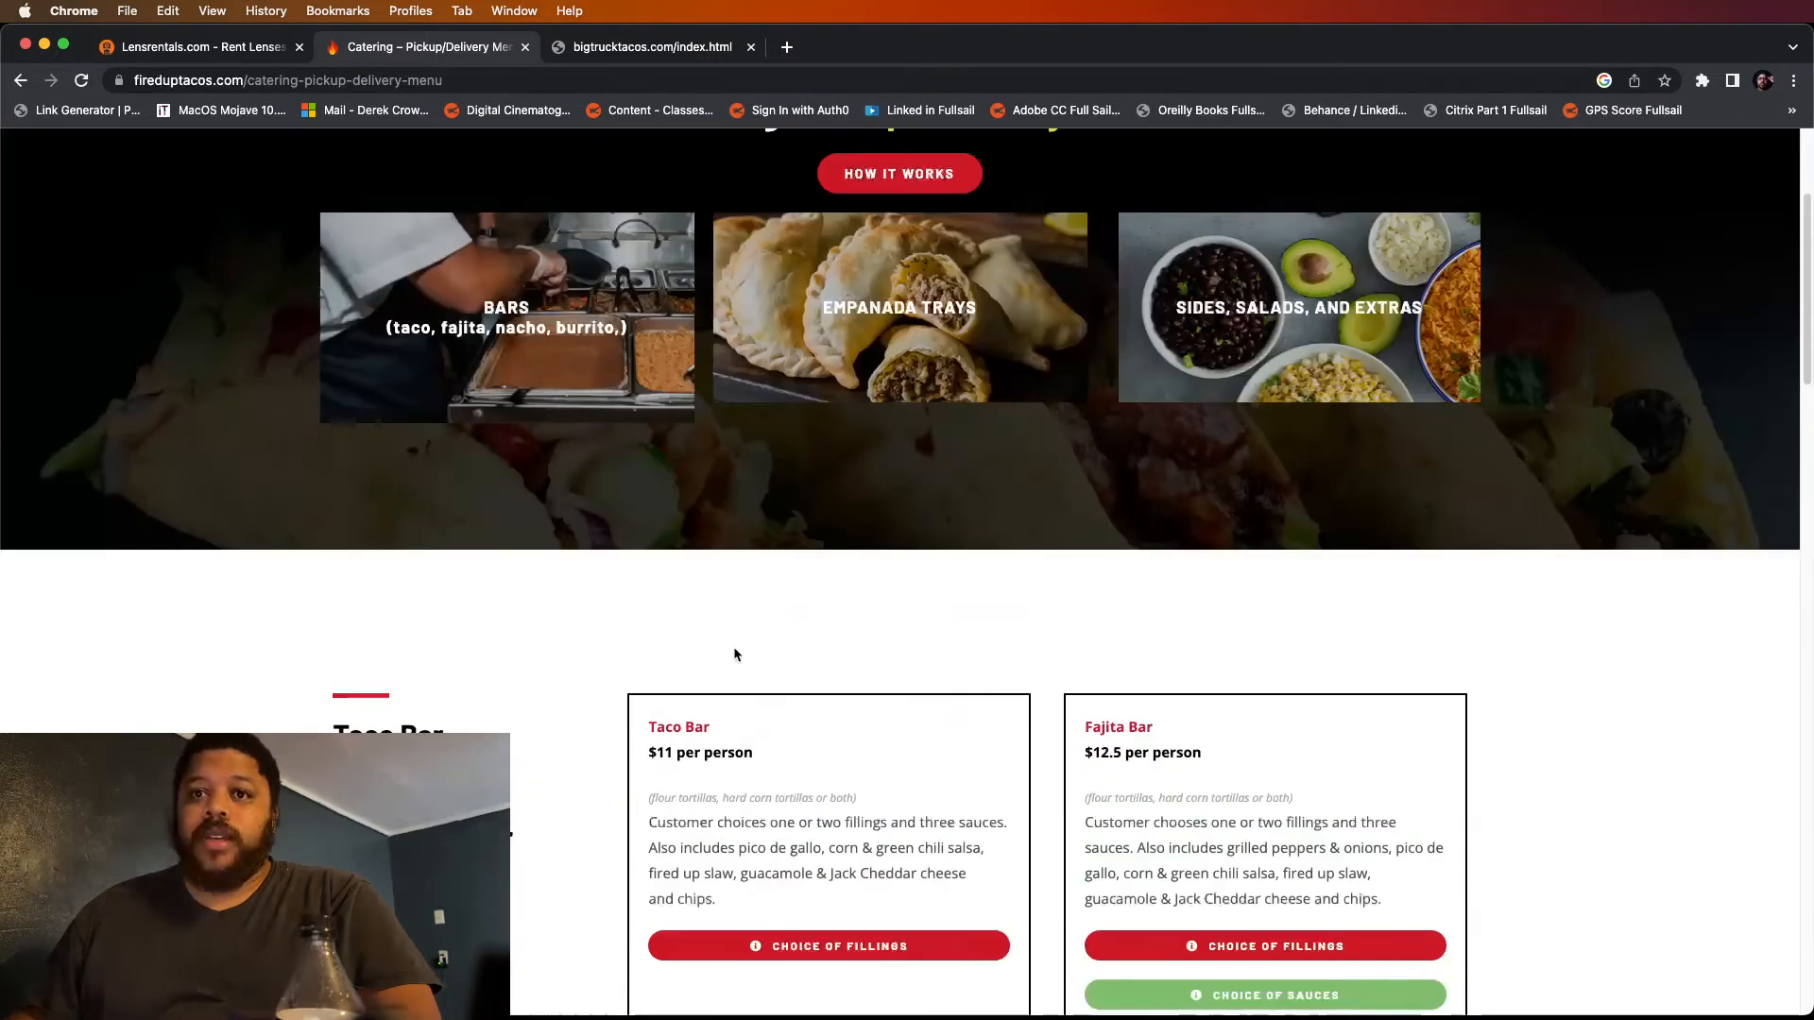
scroll("down", 3)
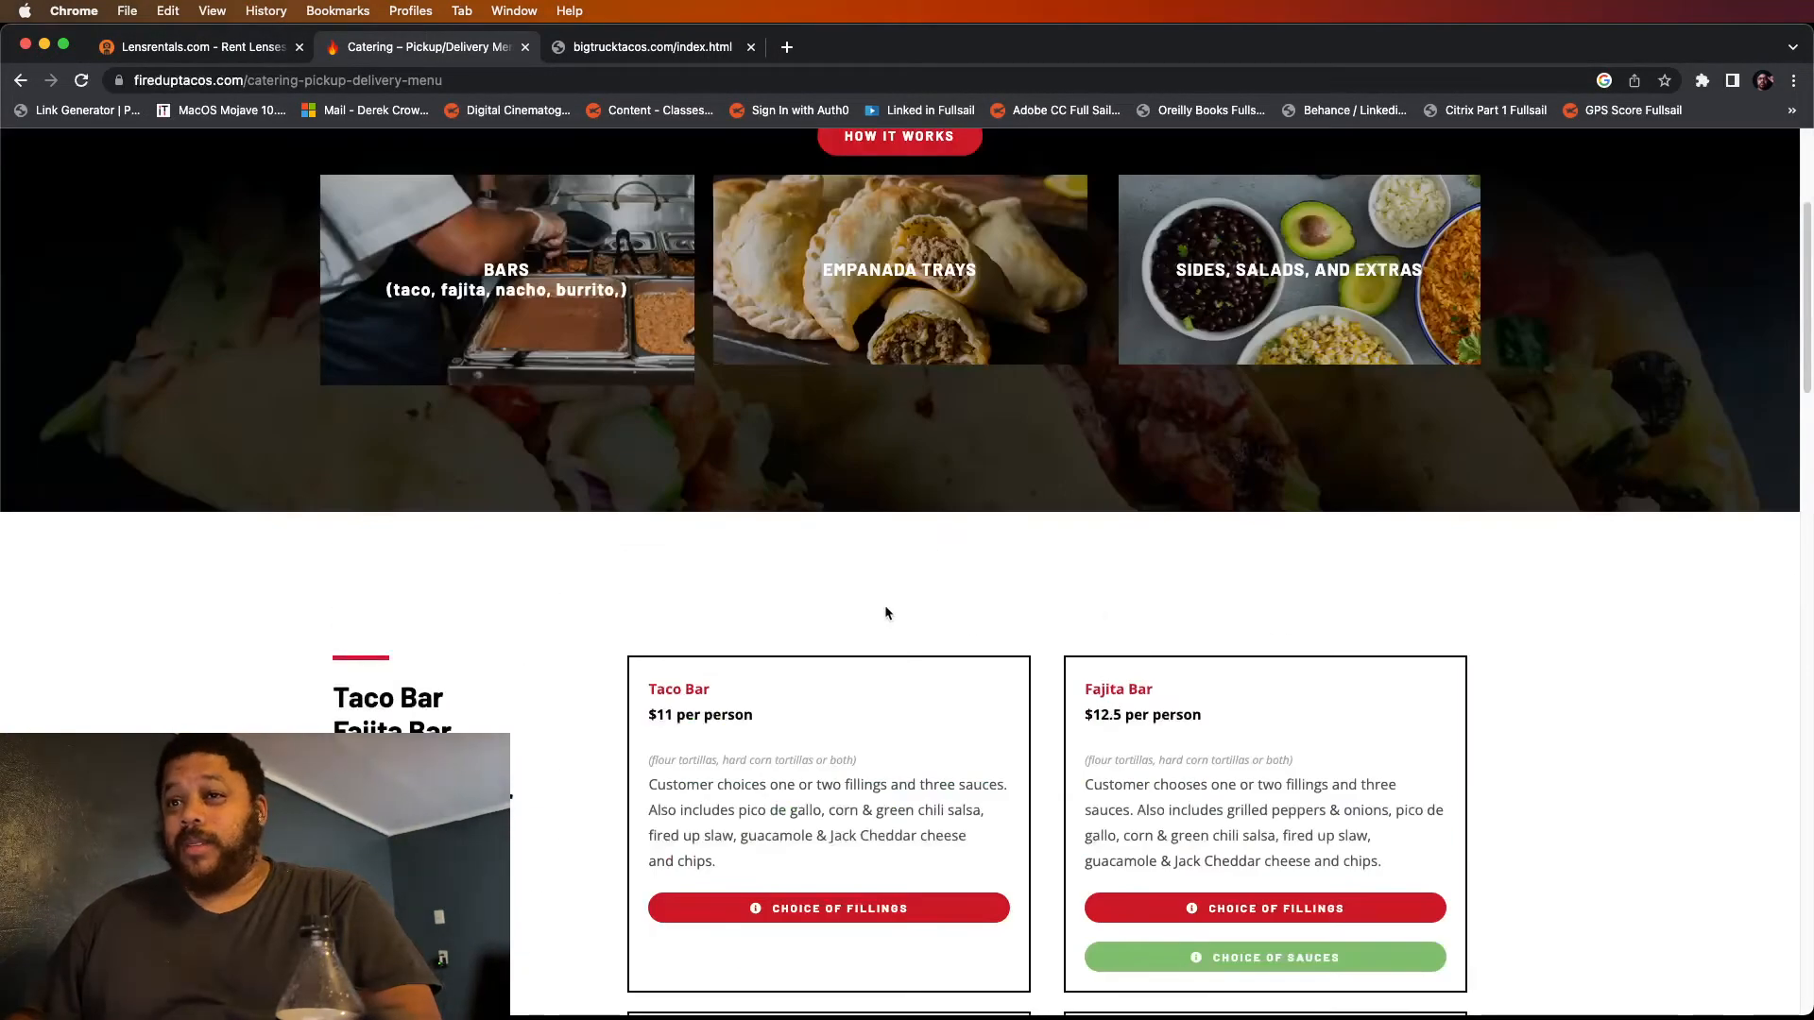
mouse_move(468, 522)
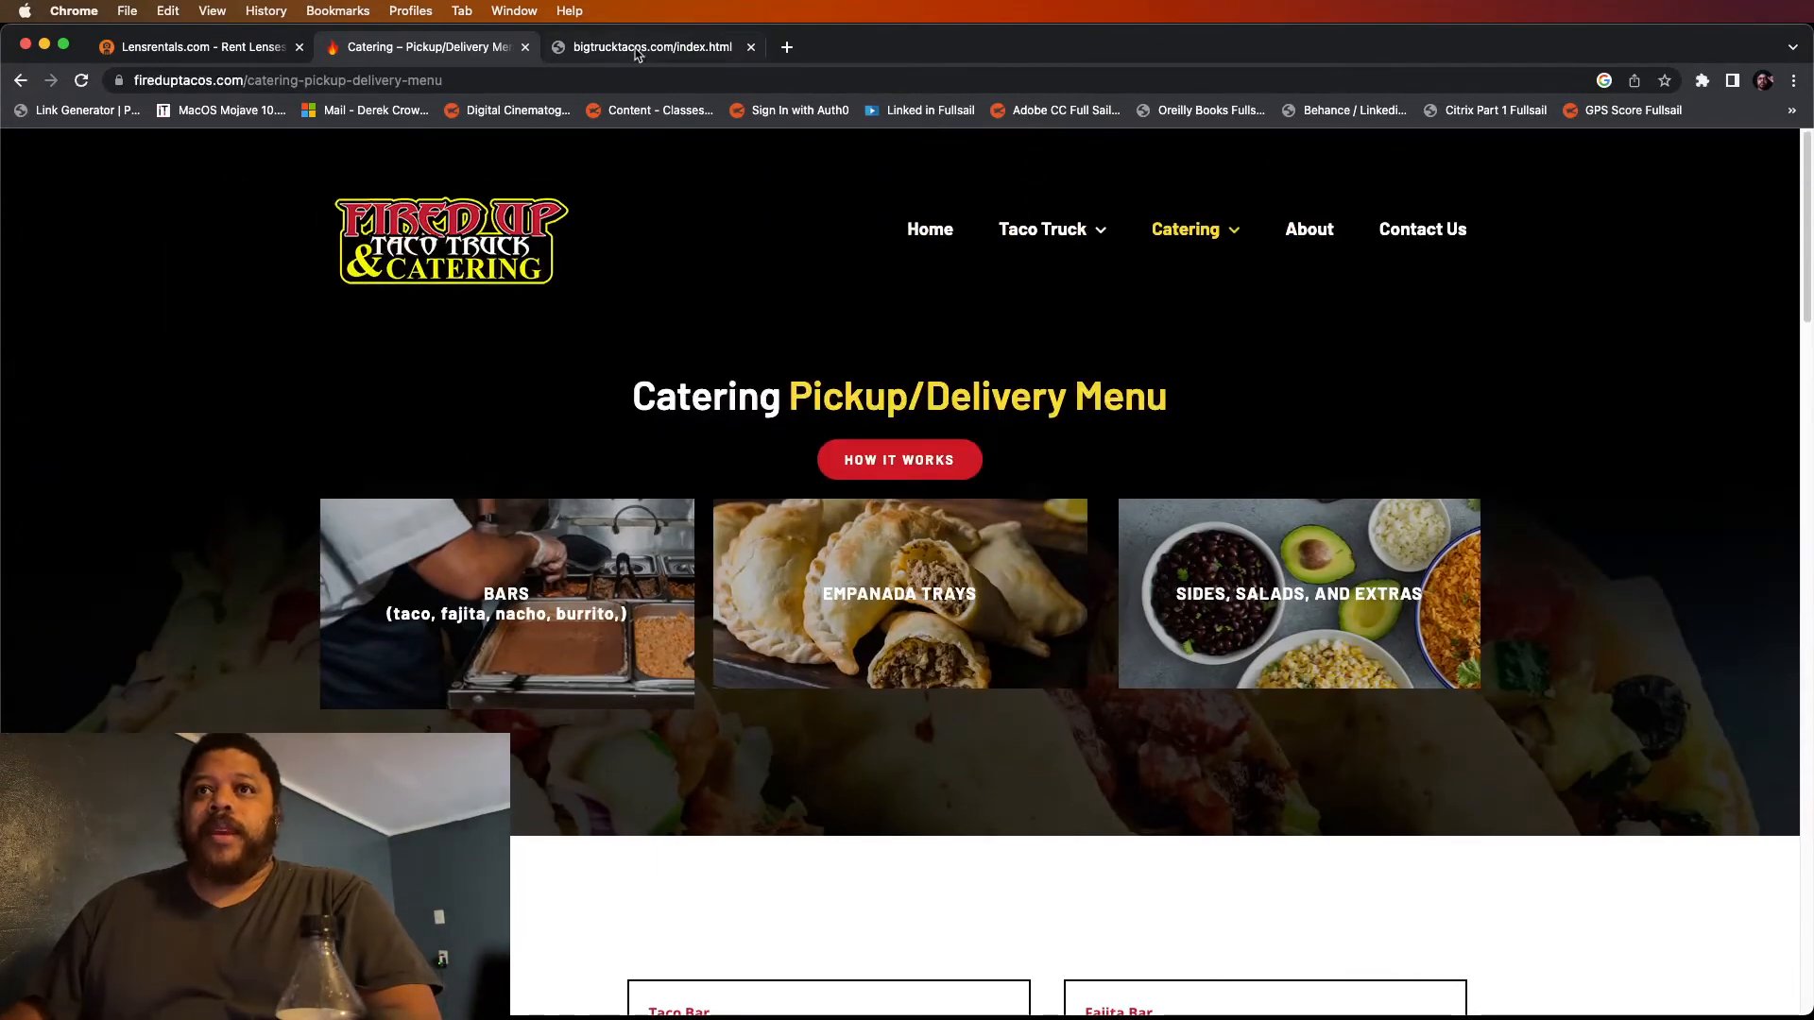
scroll("down", 3)
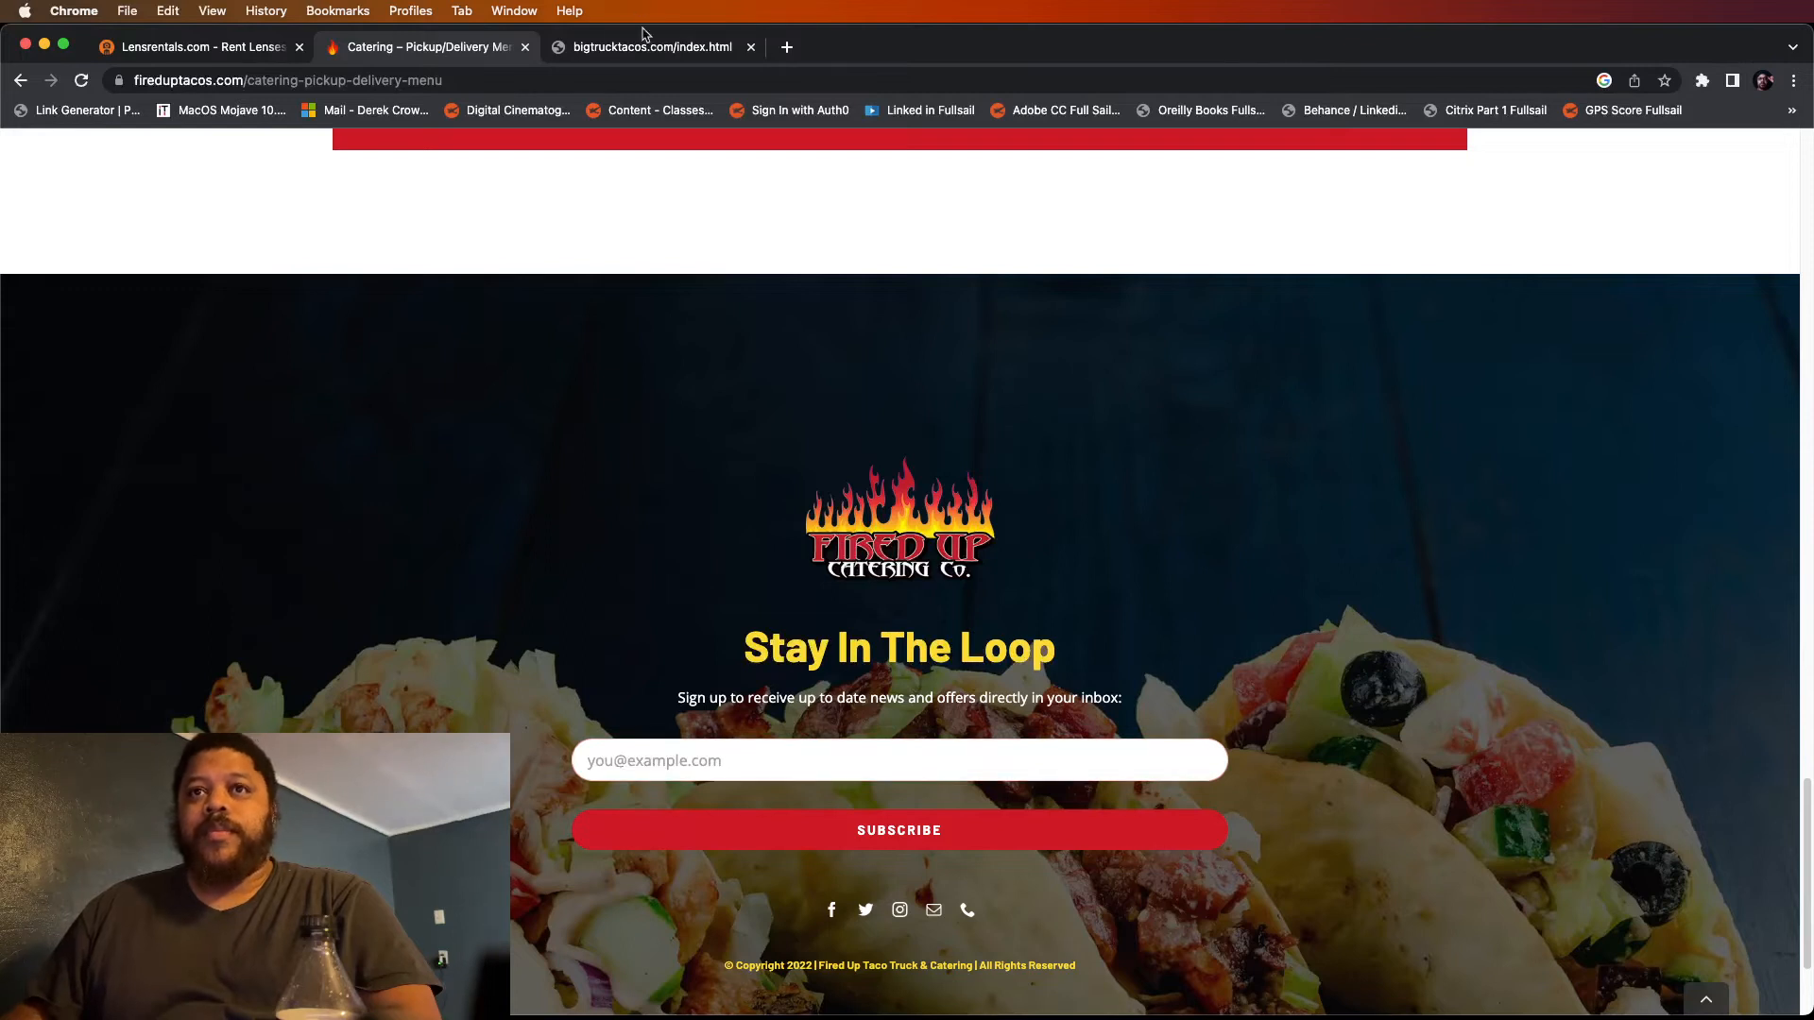
left_click(651, 47)
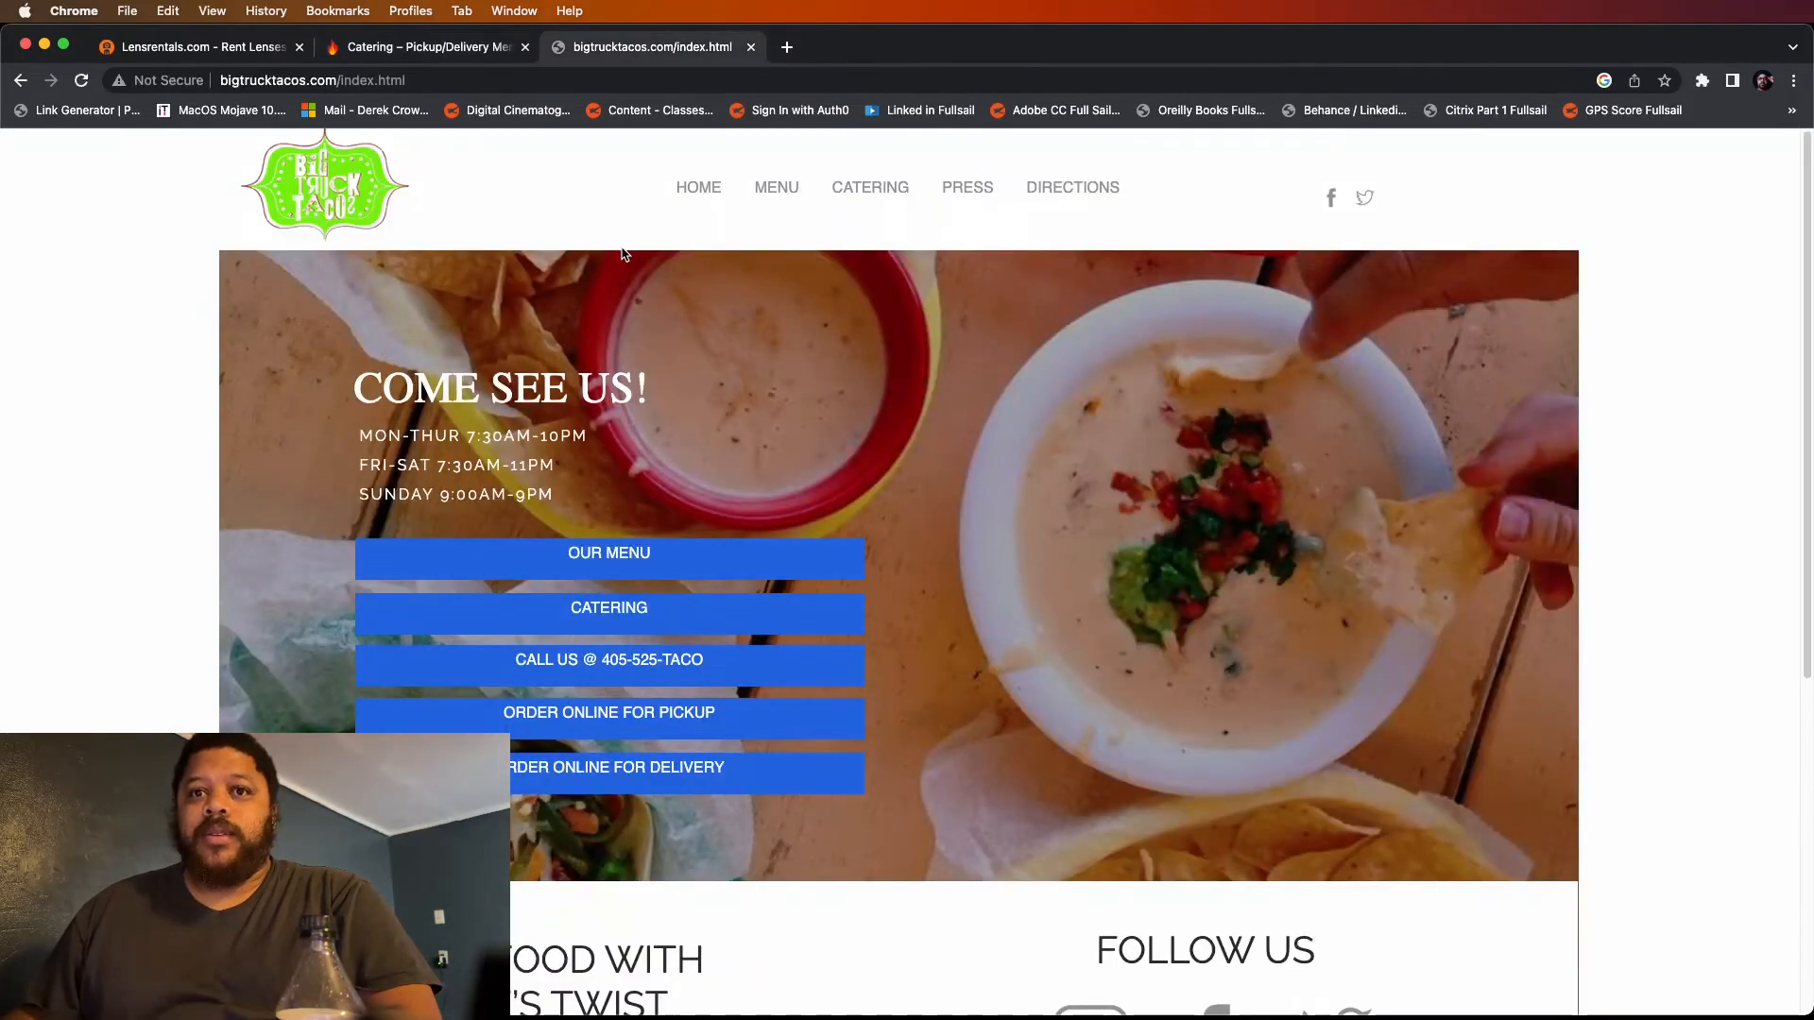
mouse_move(1565, 241)
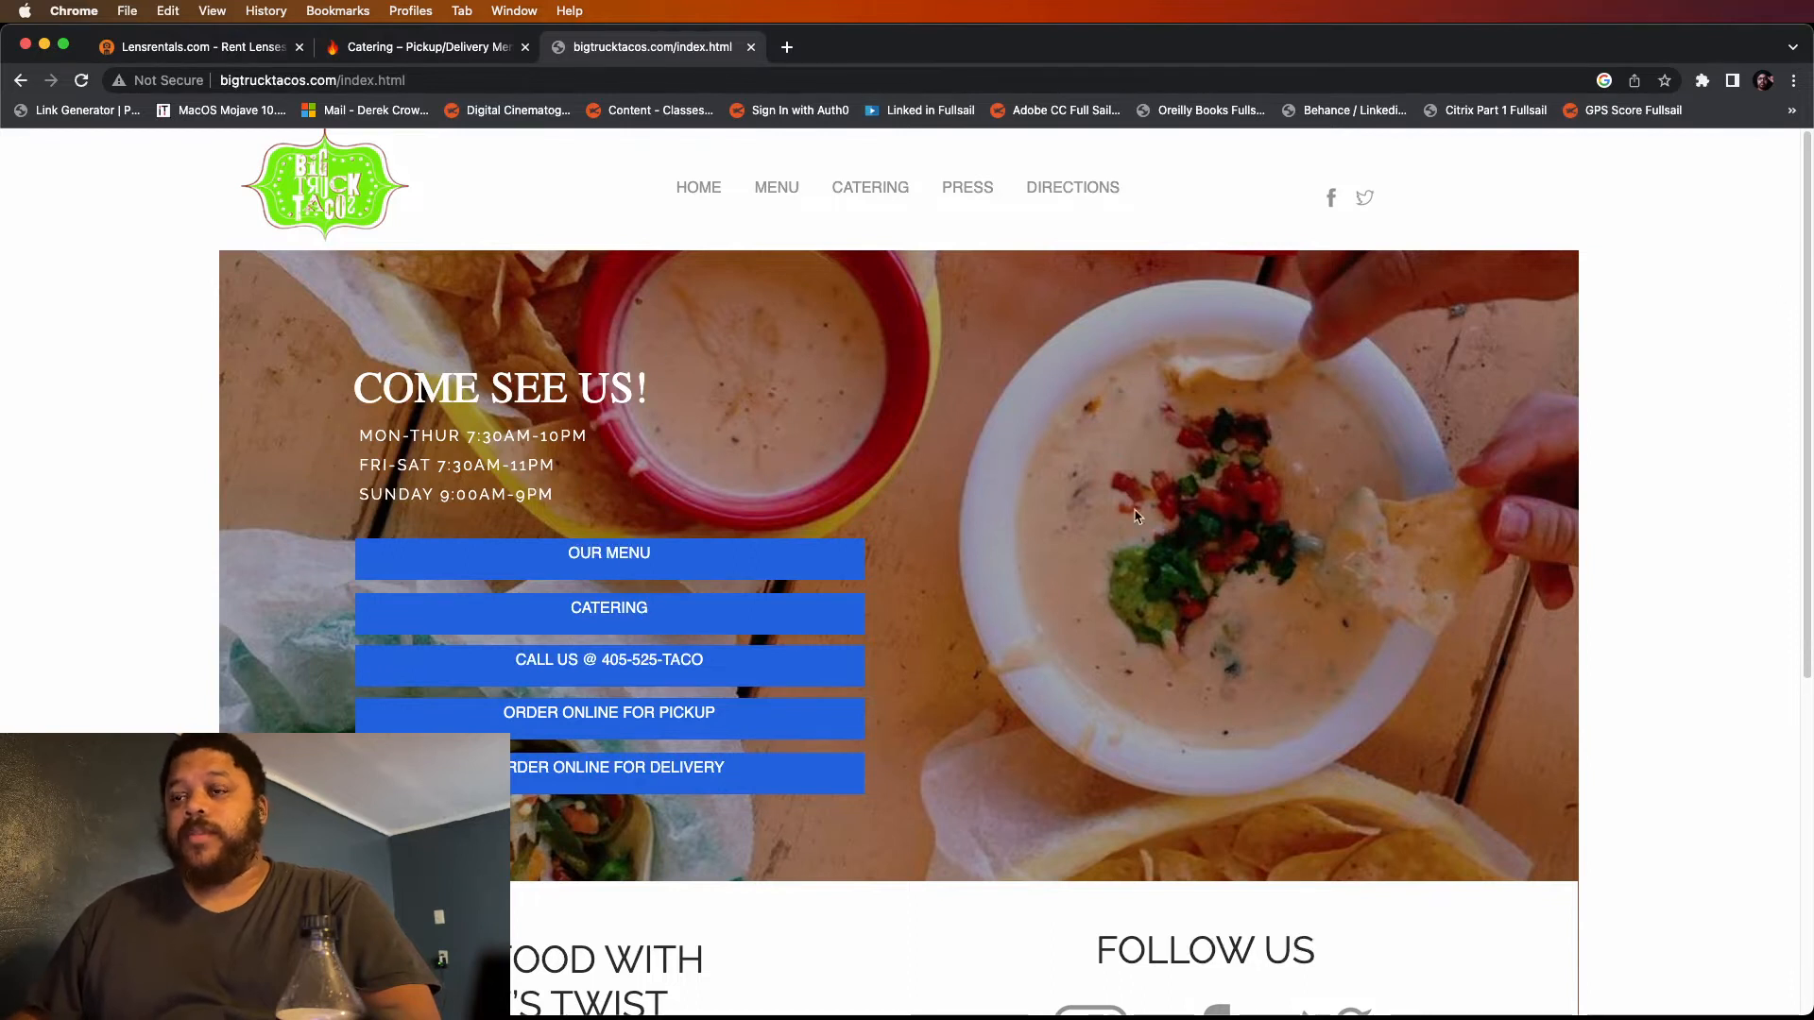
mouse_move(1400, 524)
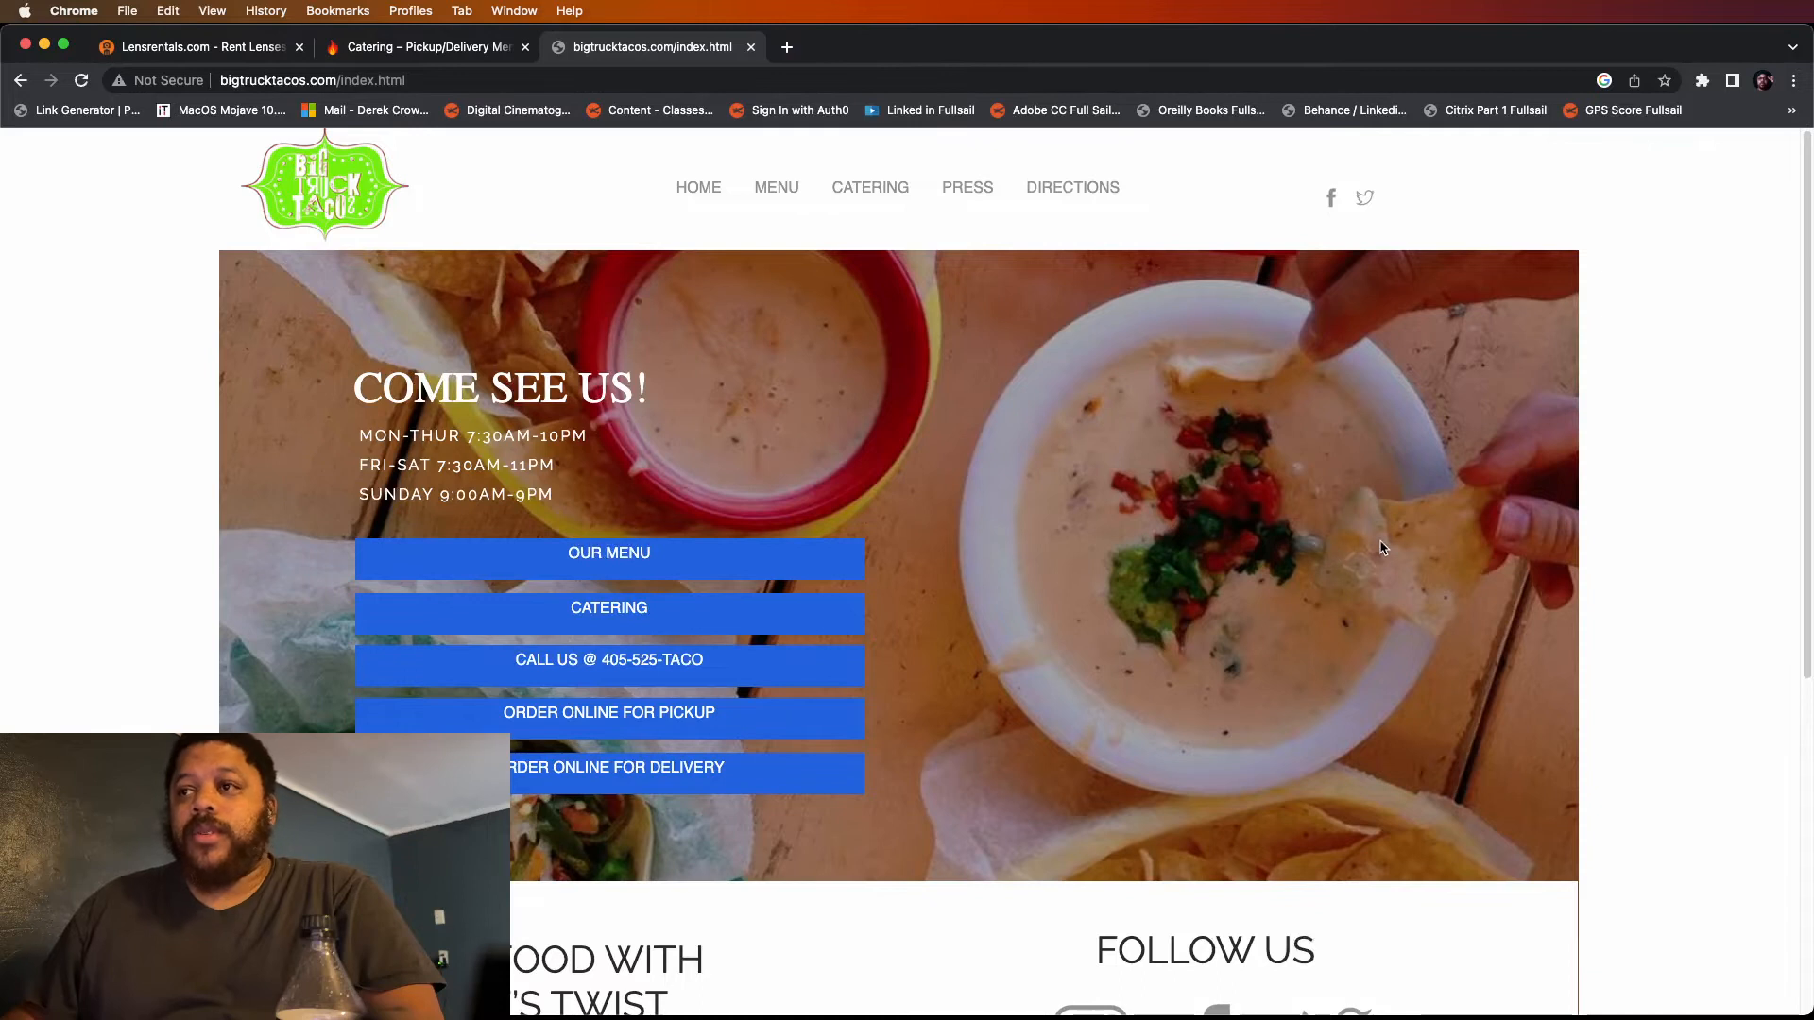
mouse_move(776, 187)
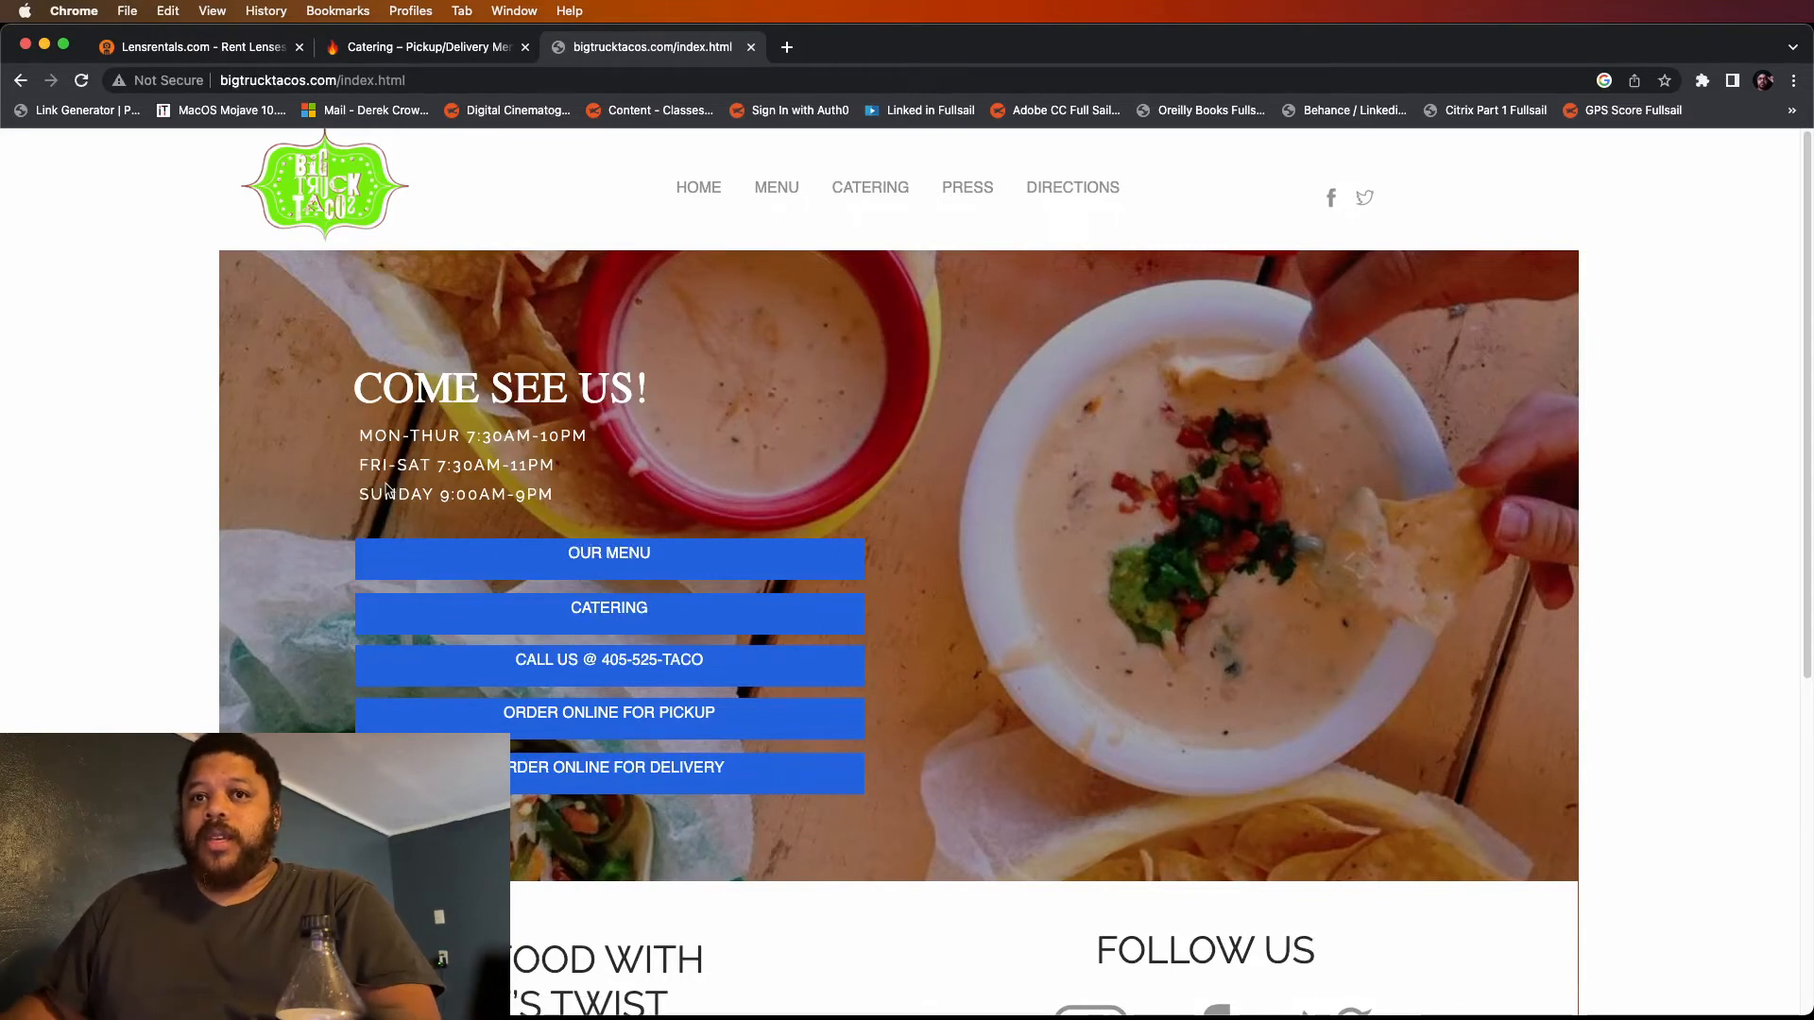
Scroll the Big Truck Tacos homepage to its story section, then open its MENU page
scroll("down", 3)
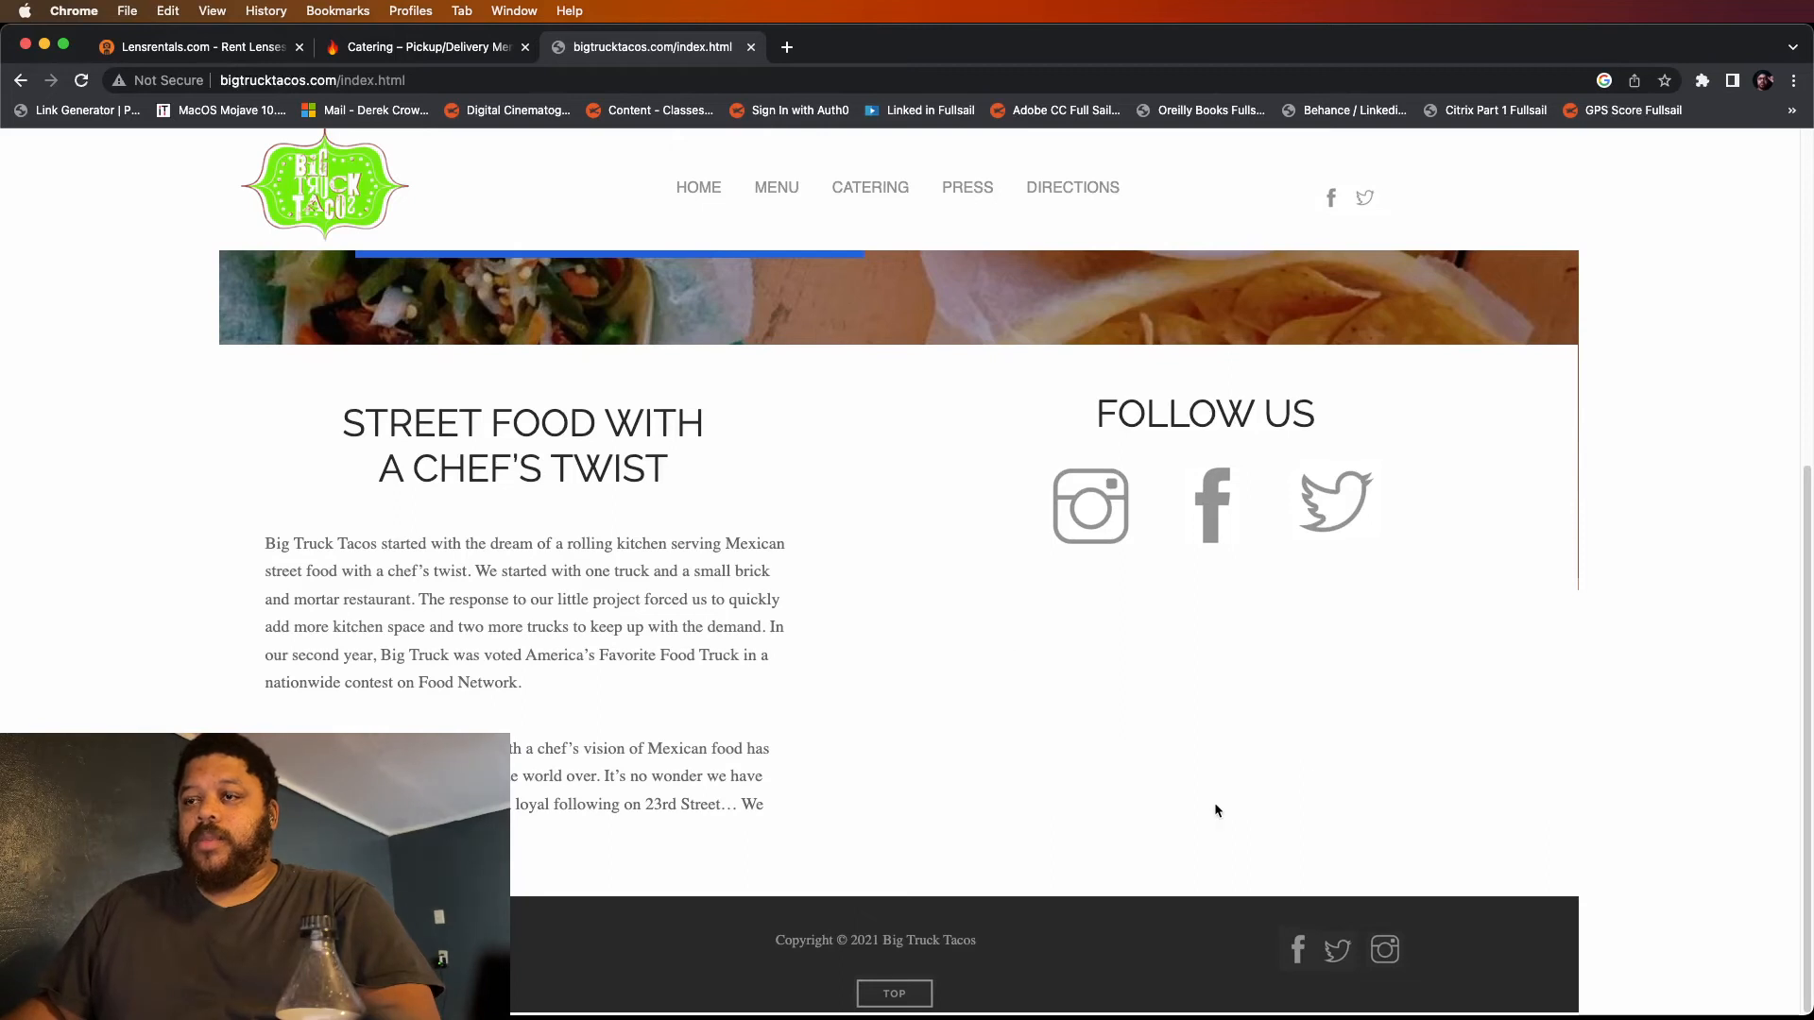
mouse_move(1305, 656)
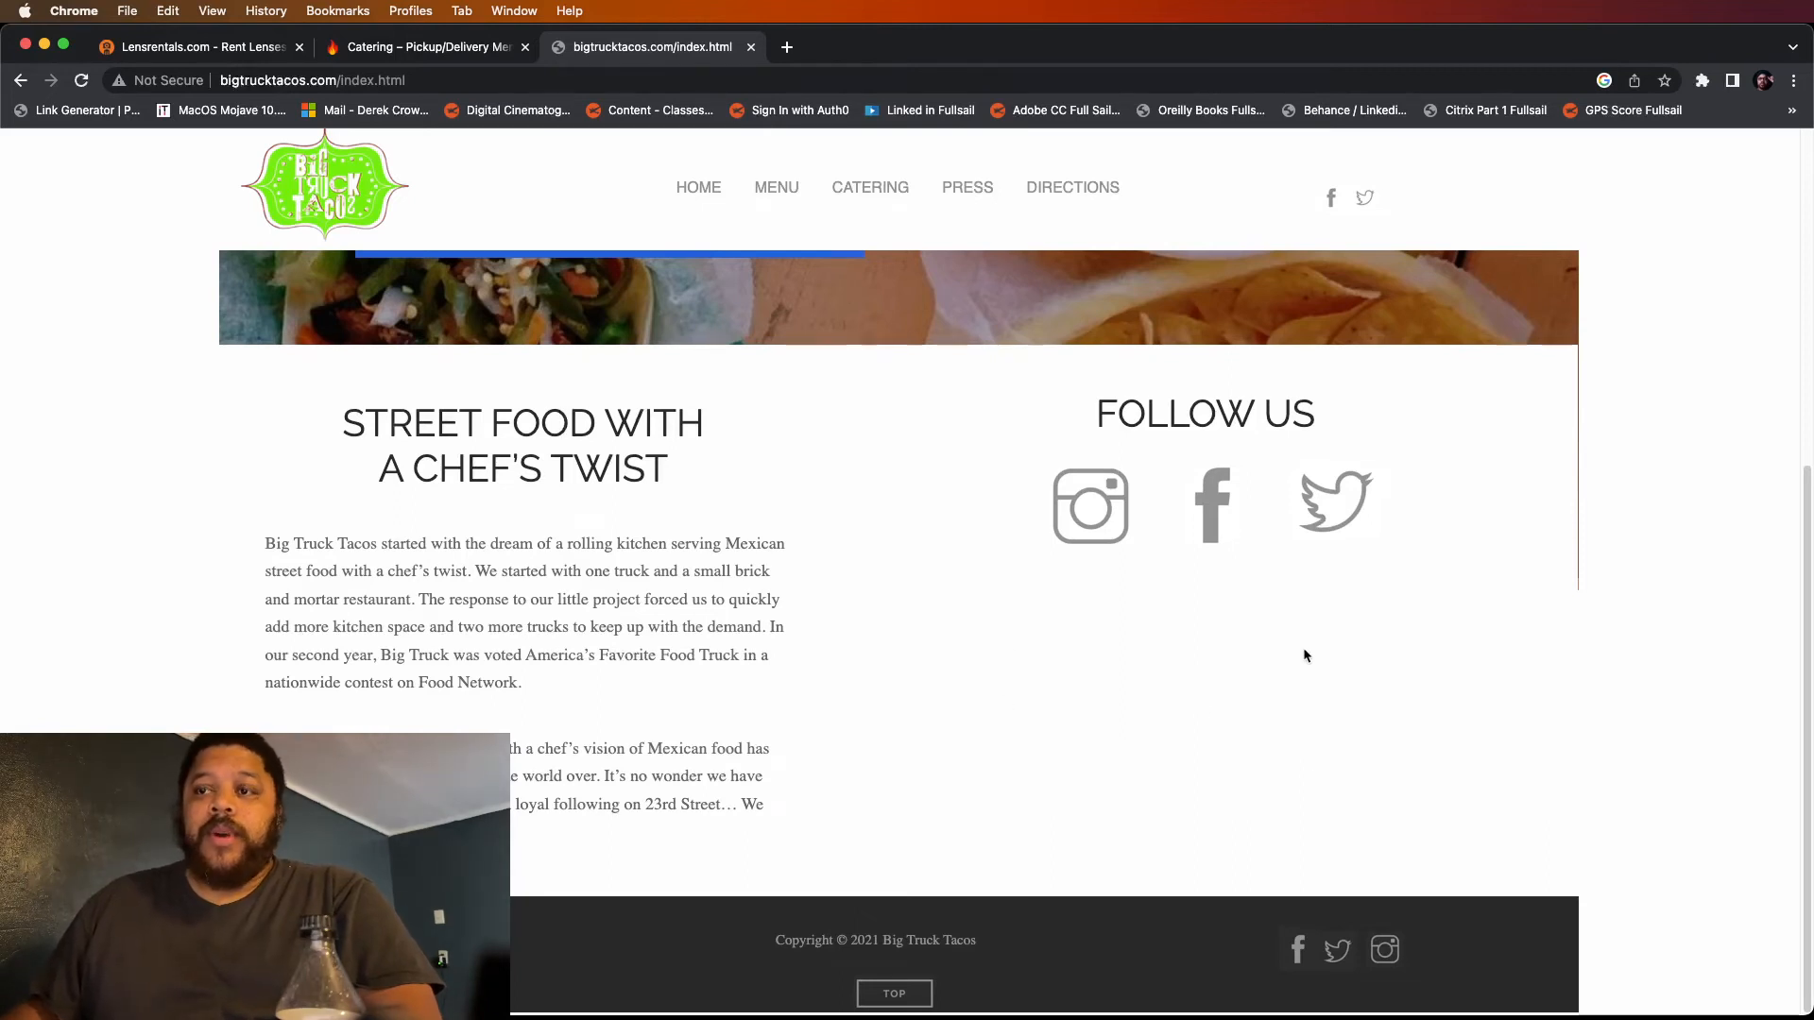
left_click(775, 187)
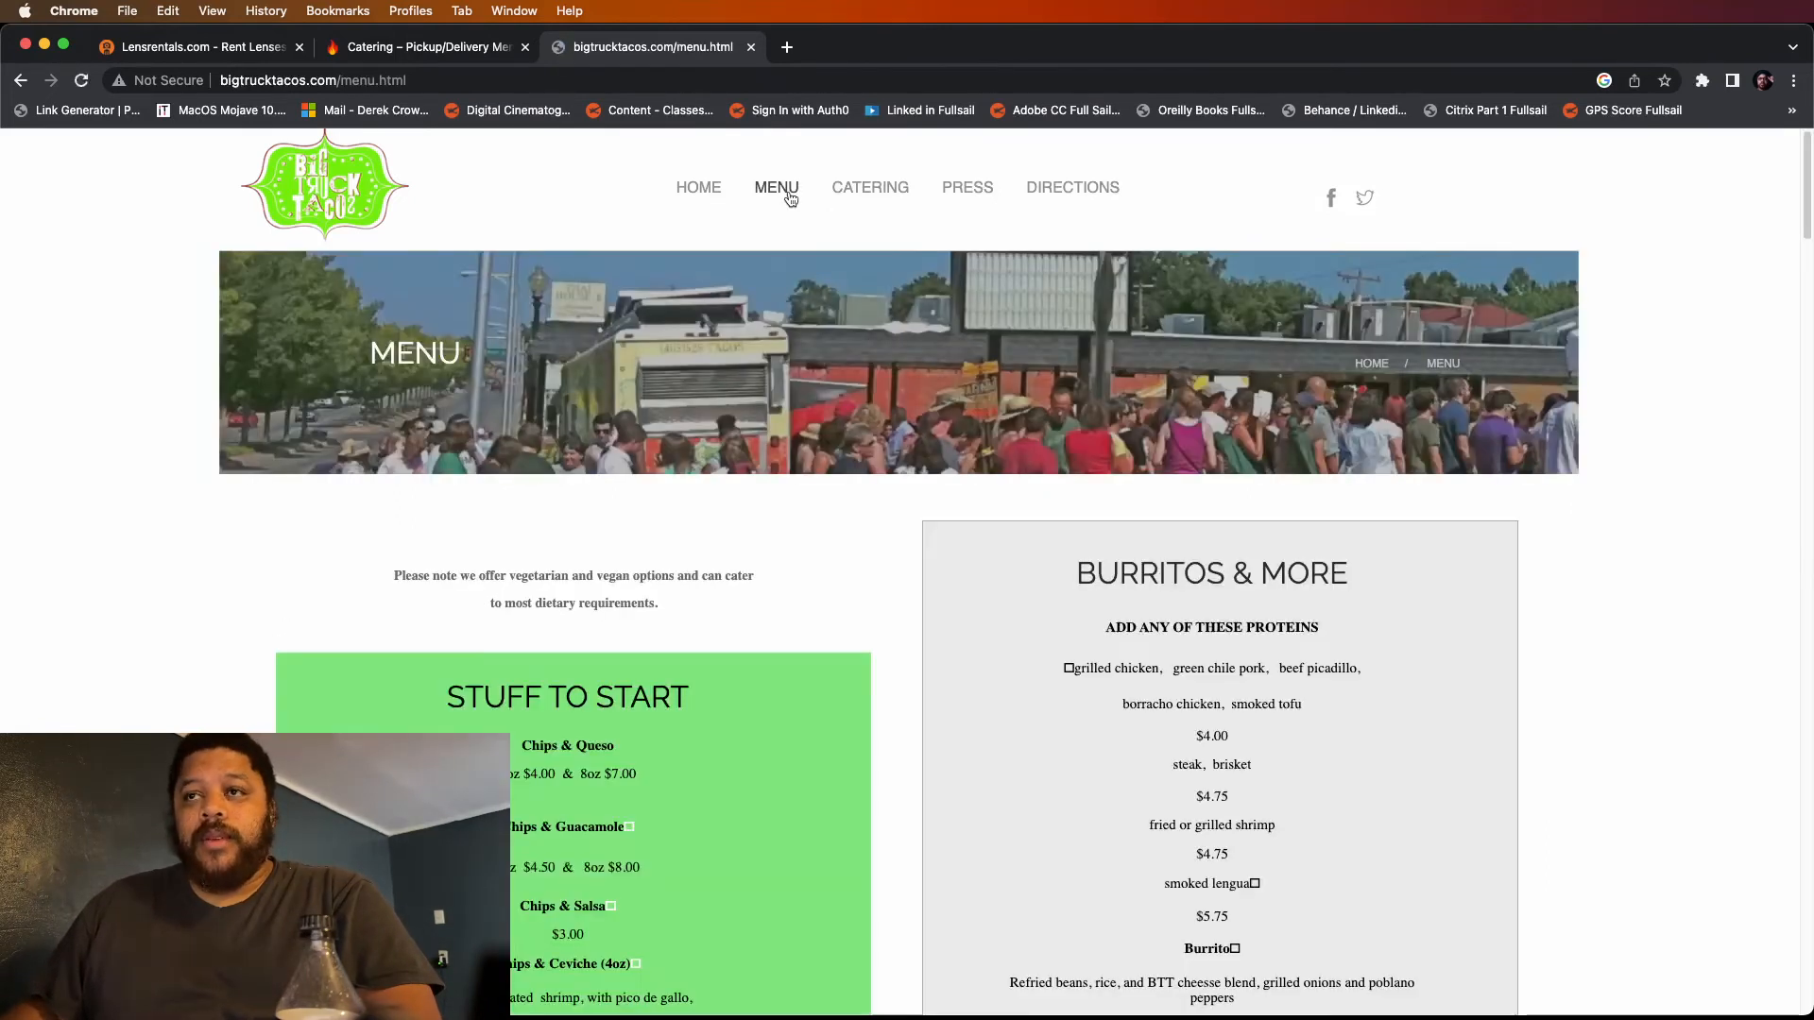
scroll("down", 3)
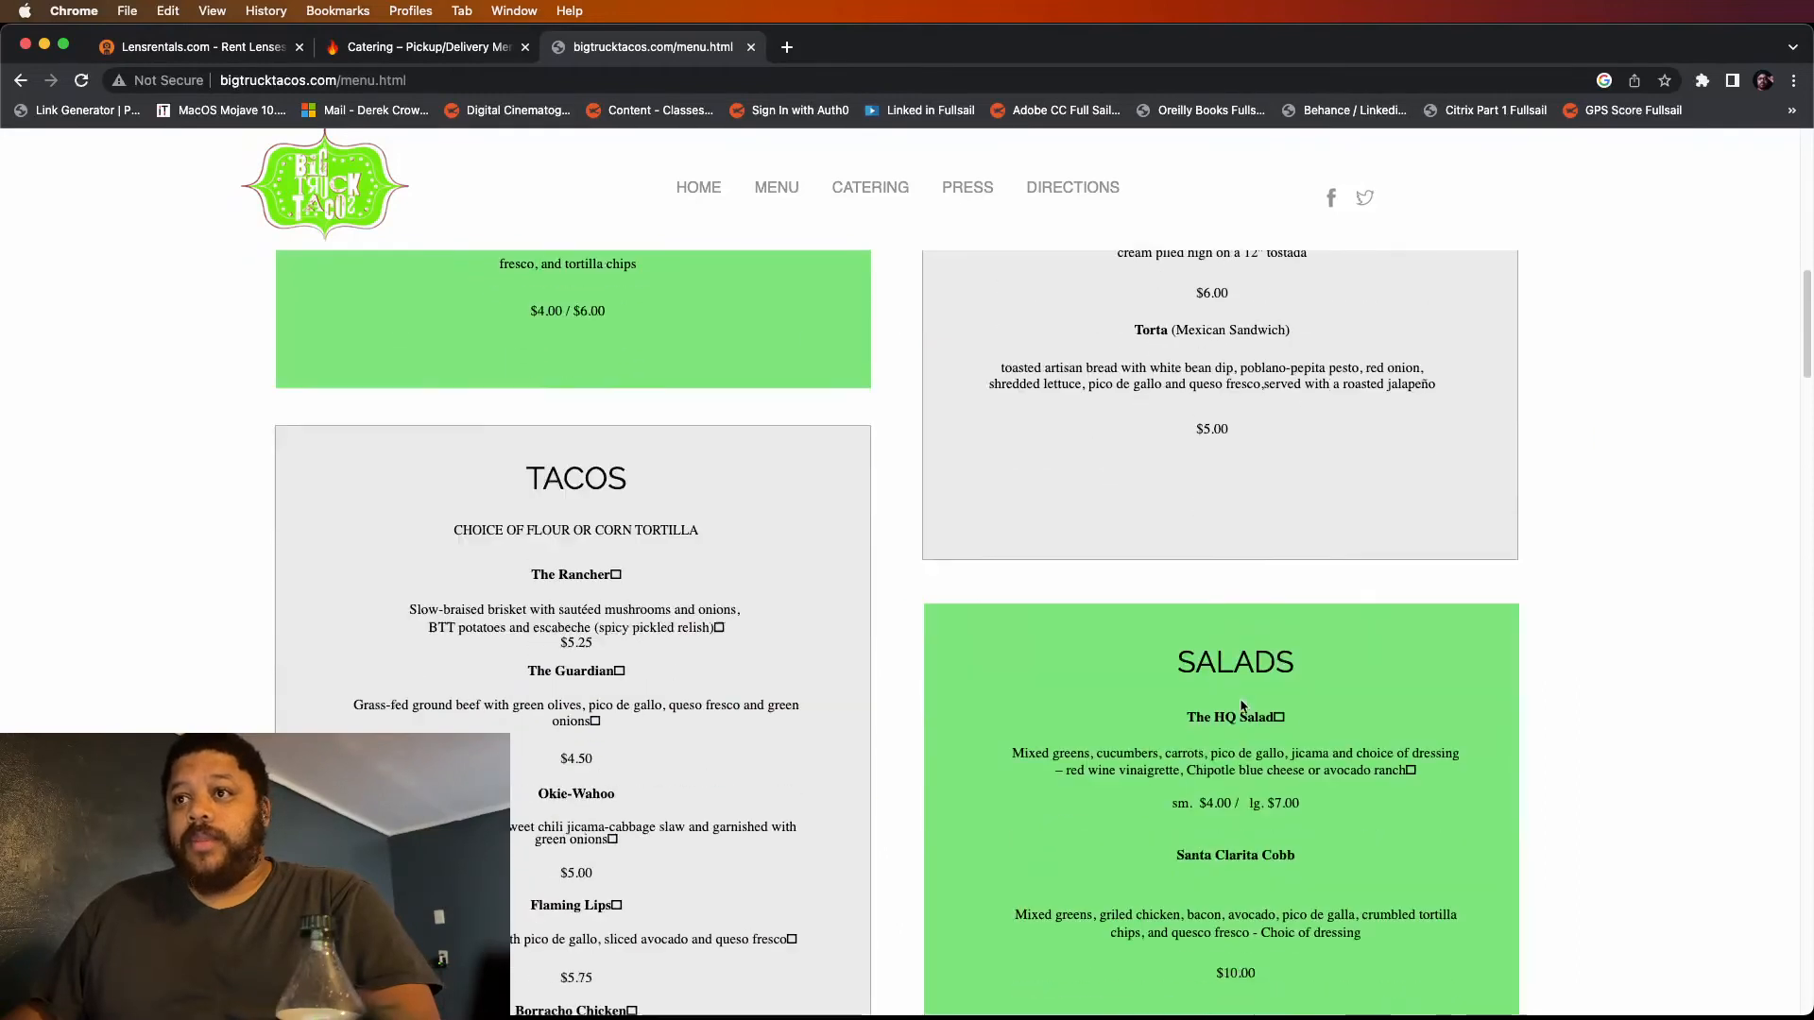
scroll("down", 3)
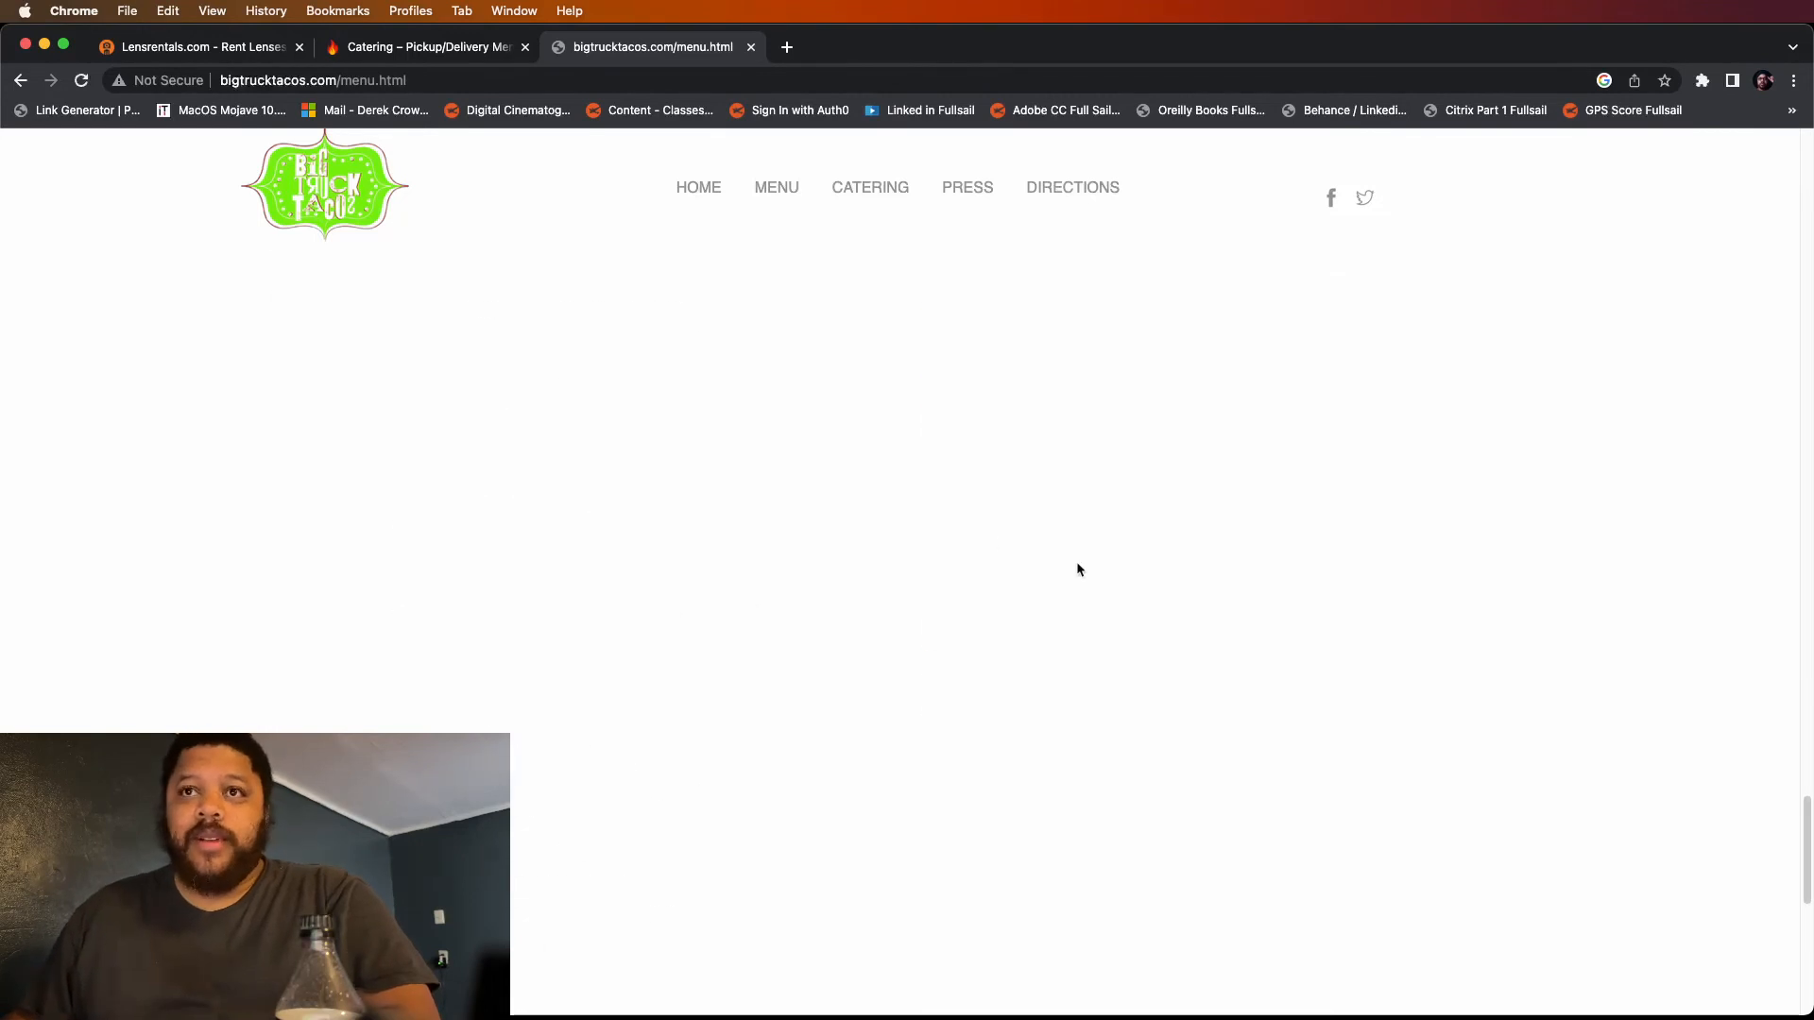
scroll("down", 3)
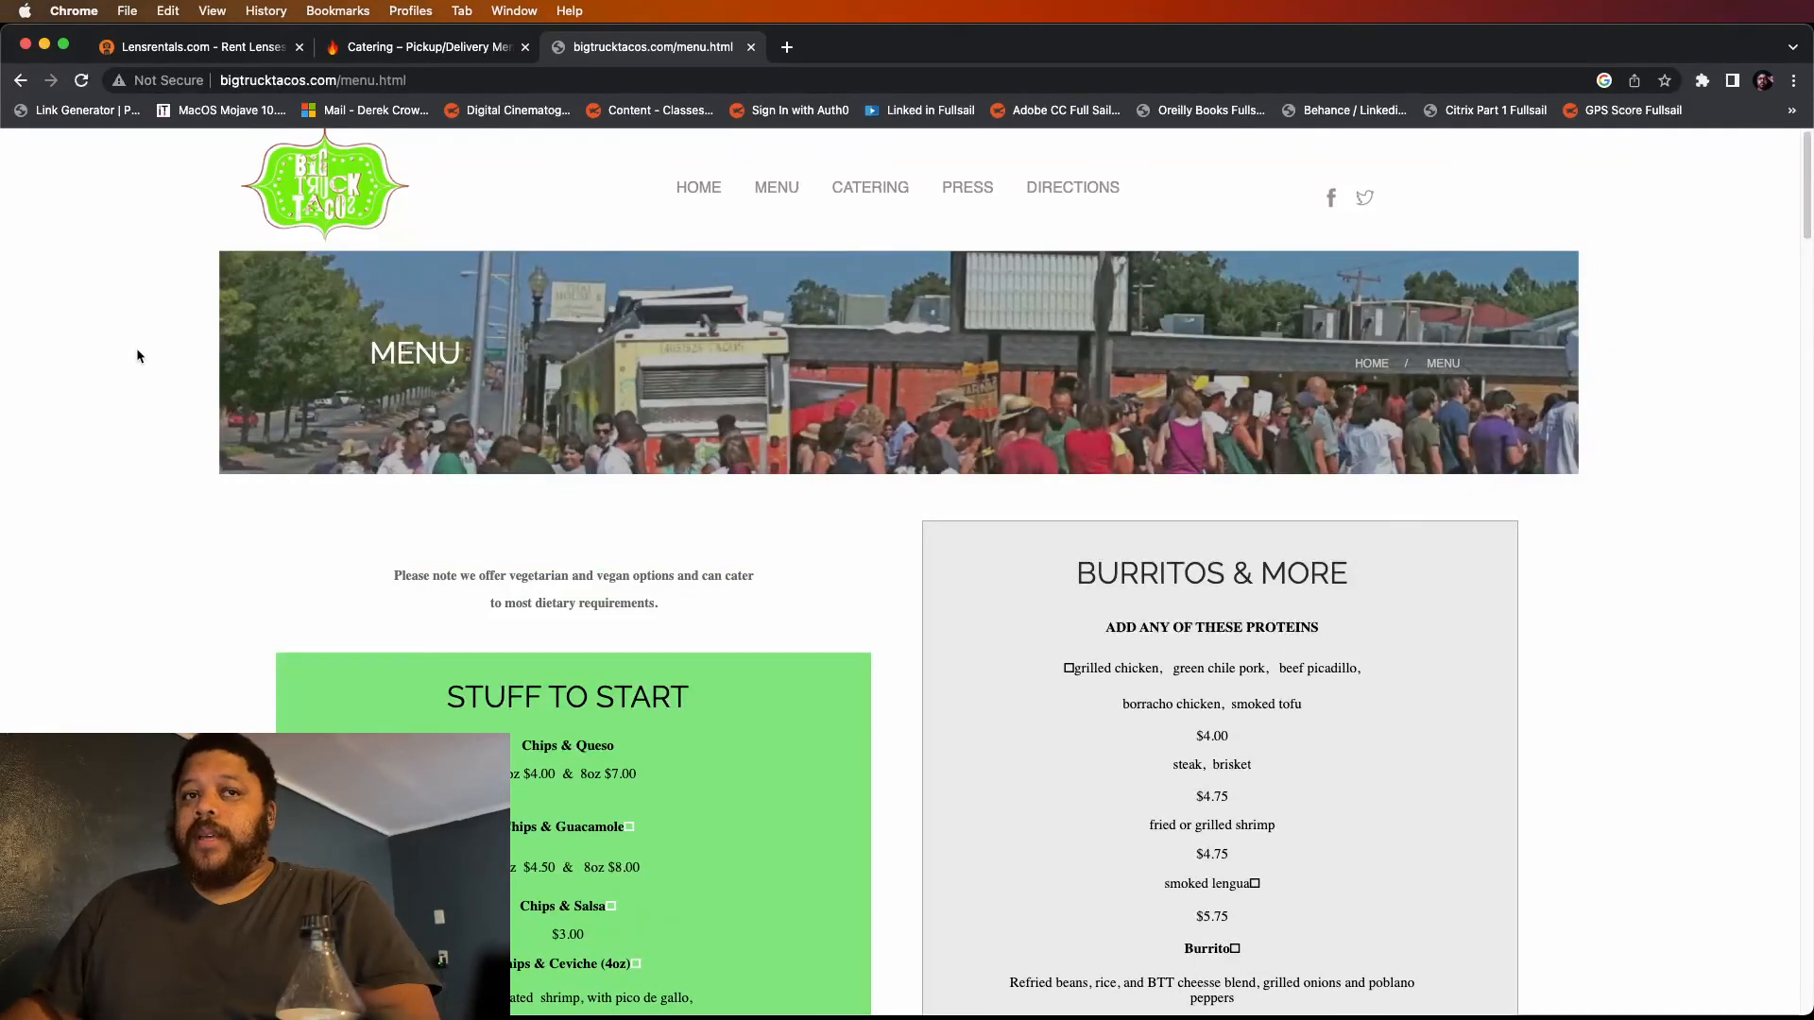
mouse_move(1607, 381)
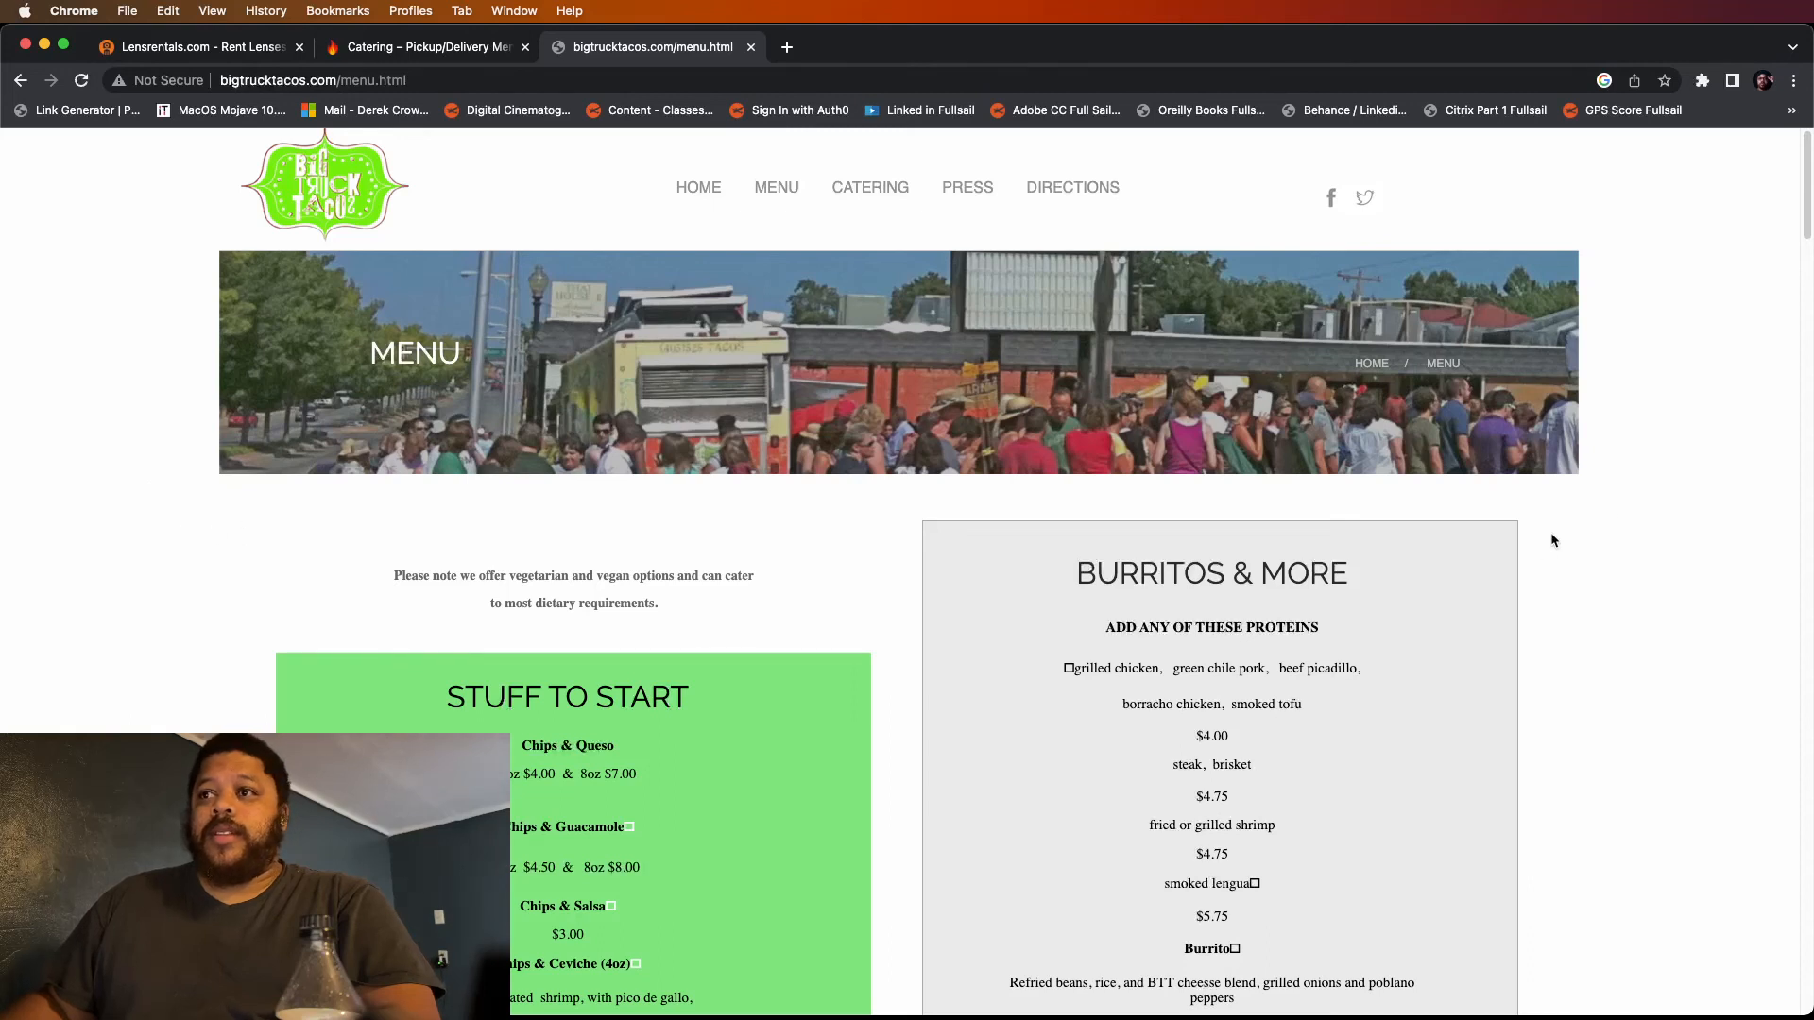
mouse_move(1653, 494)
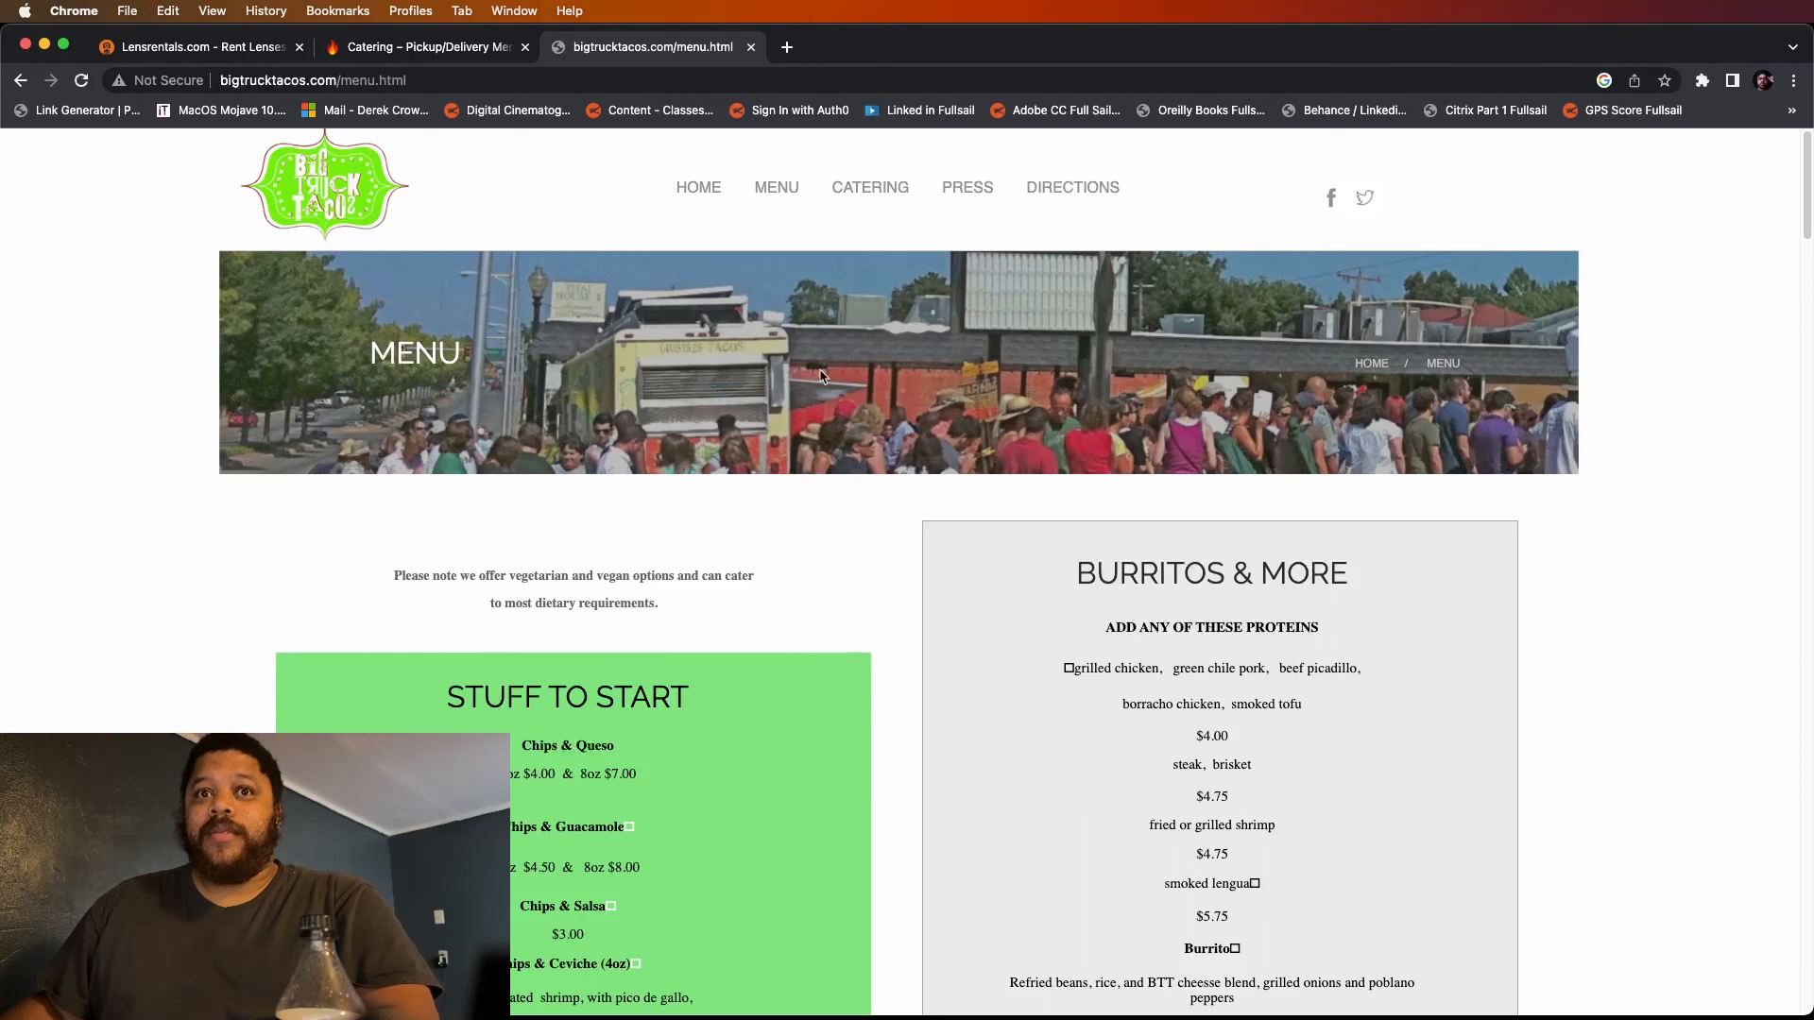
mouse_move(284, 572)
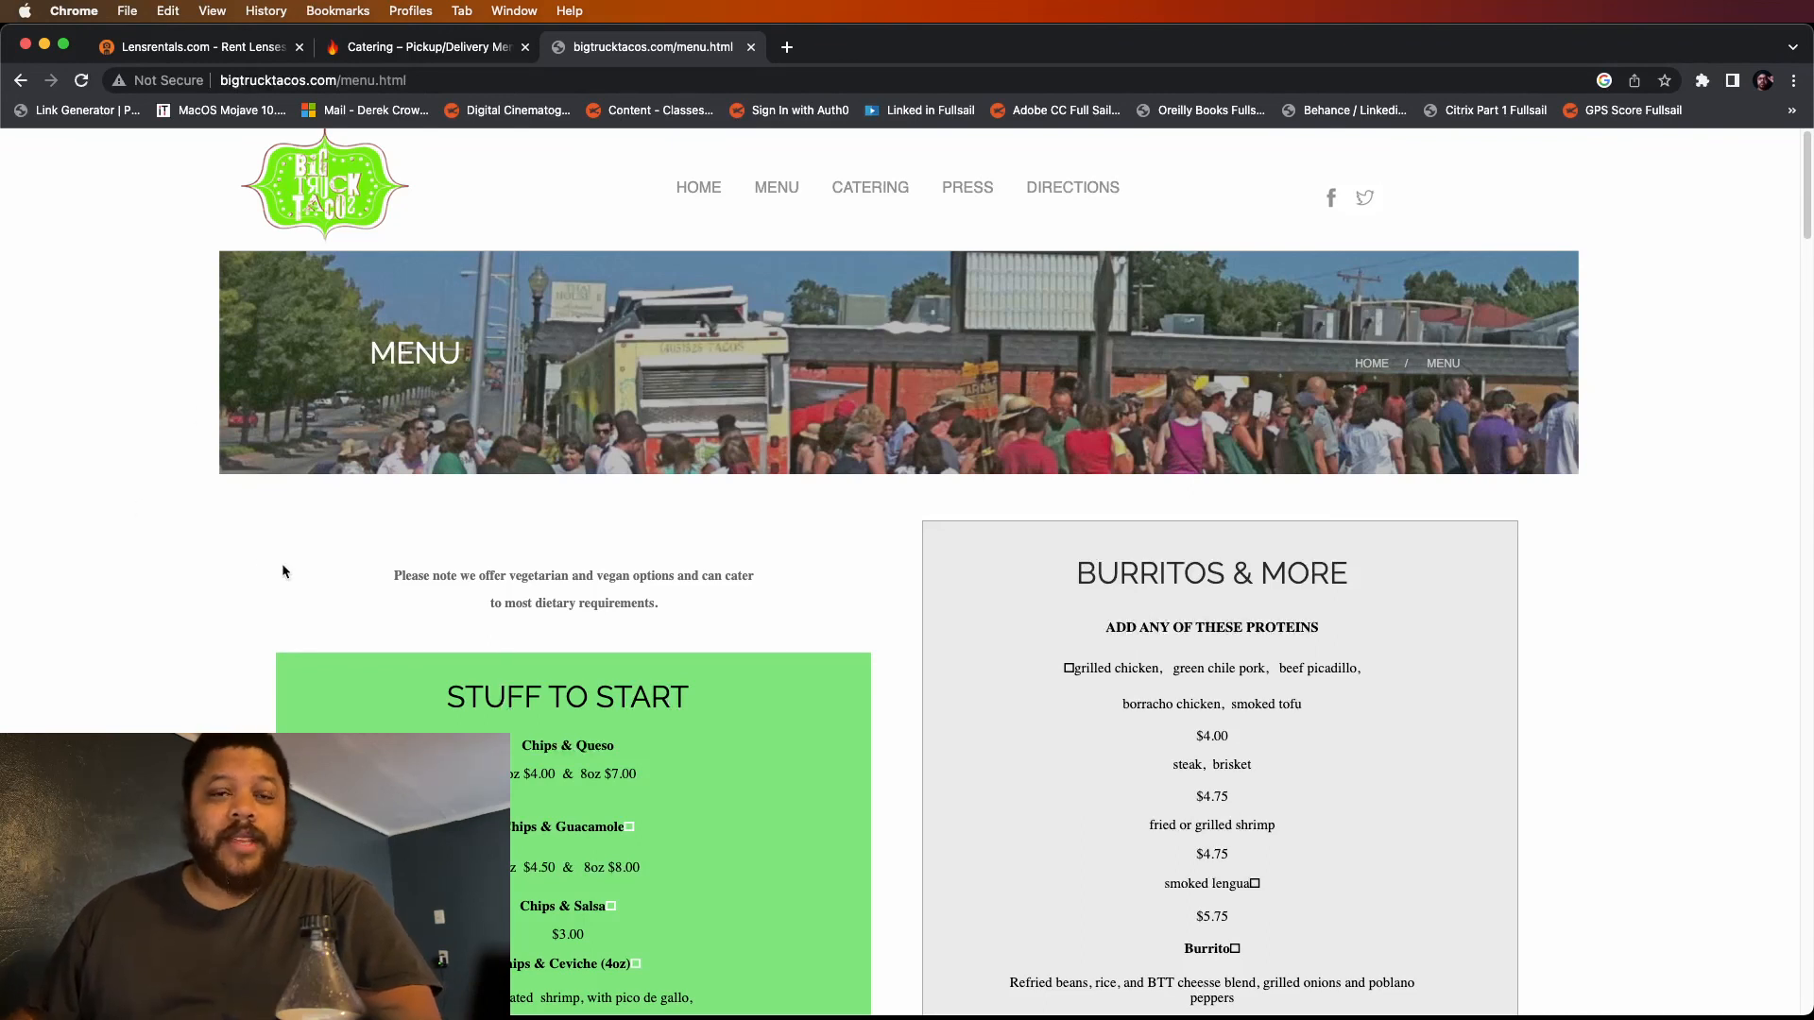